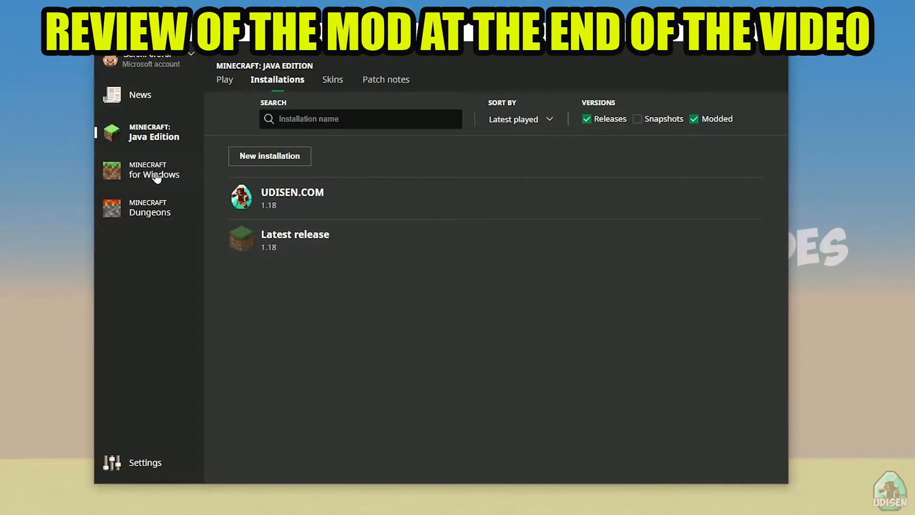
# Browse to the Java Edition installations list and abandon creating a new installation
pyautogui.click(140, 94)
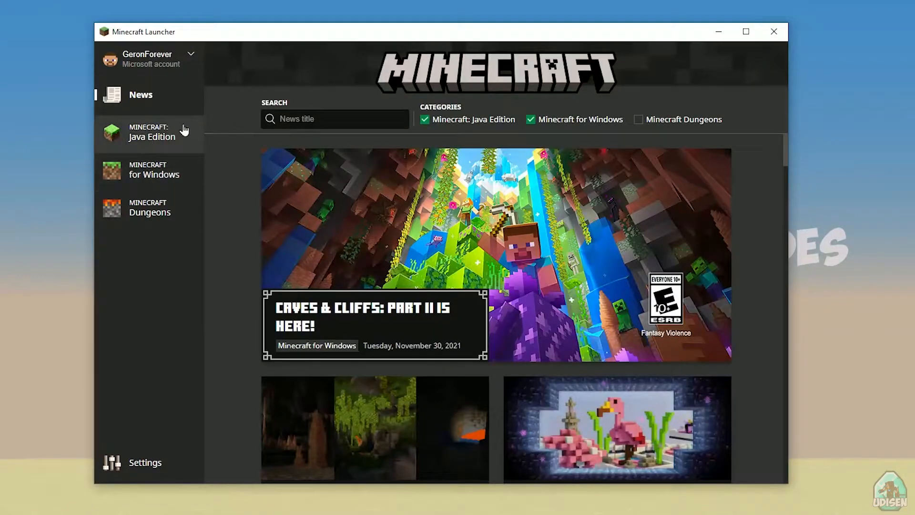
pyautogui.click(152, 132)
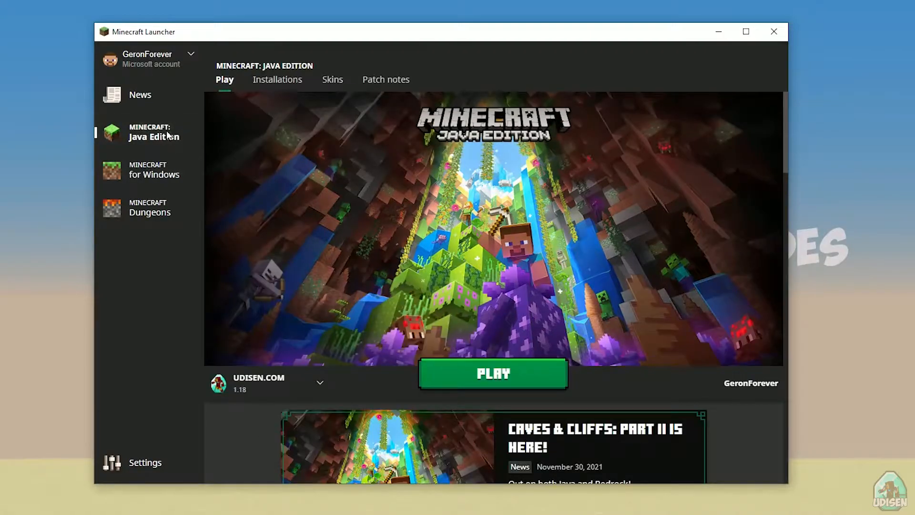
pyautogui.click(277, 79)
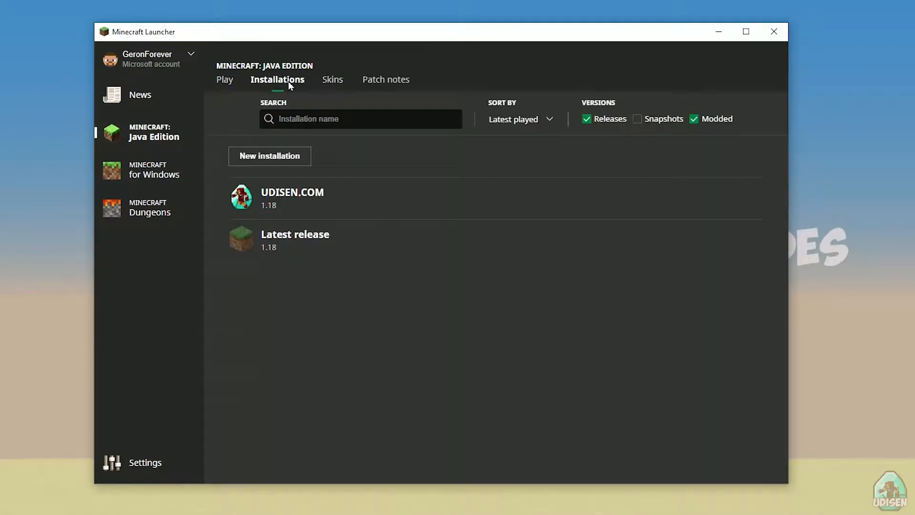
pyautogui.moveTo(269, 155)
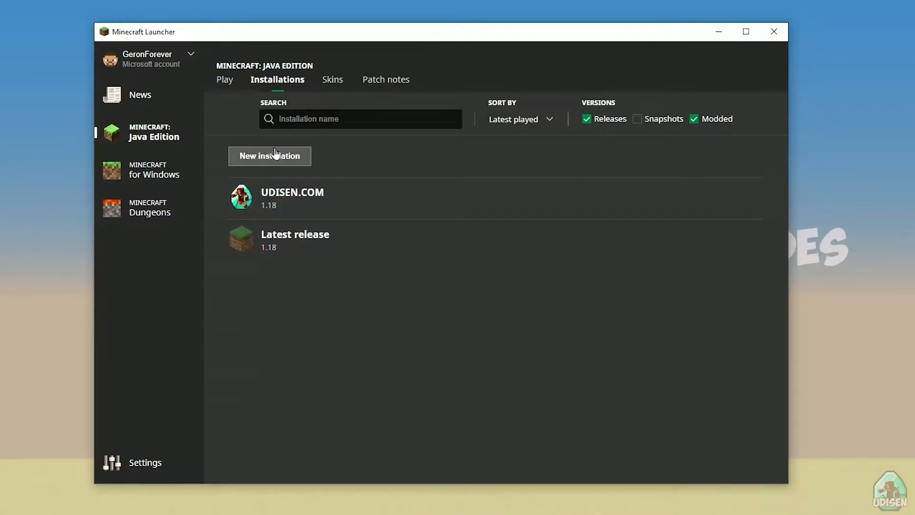
pyautogui.click(268, 156)
pyautogui.write('jnghnmghngnhgn')
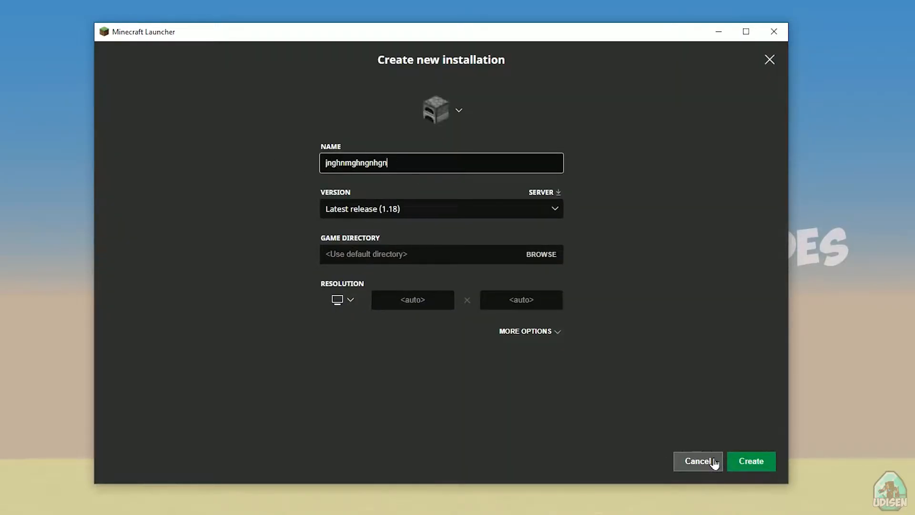
pyautogui.click(698, 462)
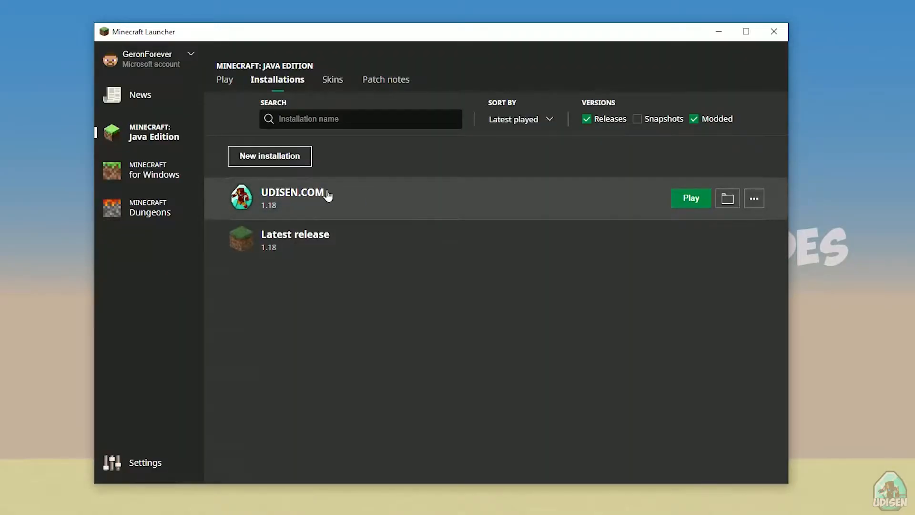
# Review the UDISEN.COM installation settings, leaving its version on release 1.18
pyautogui.click(753, 199)
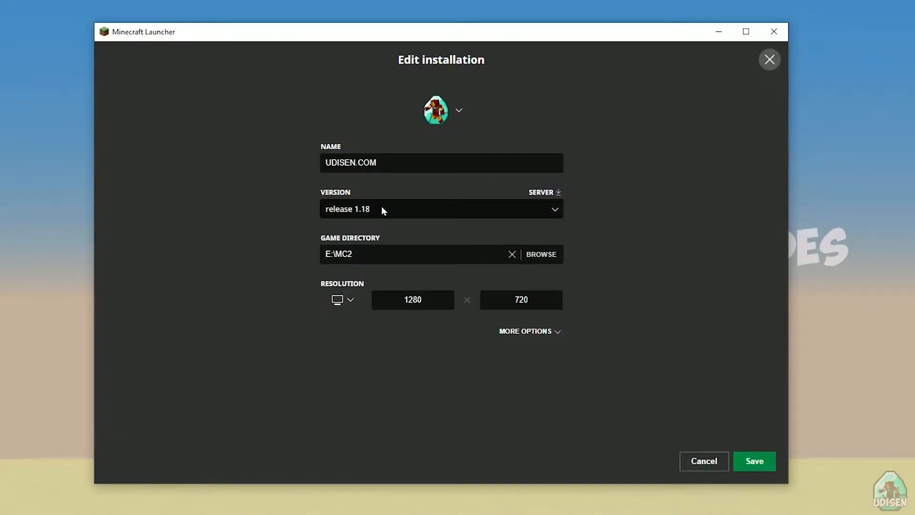
pyautogui.click(440, 208)
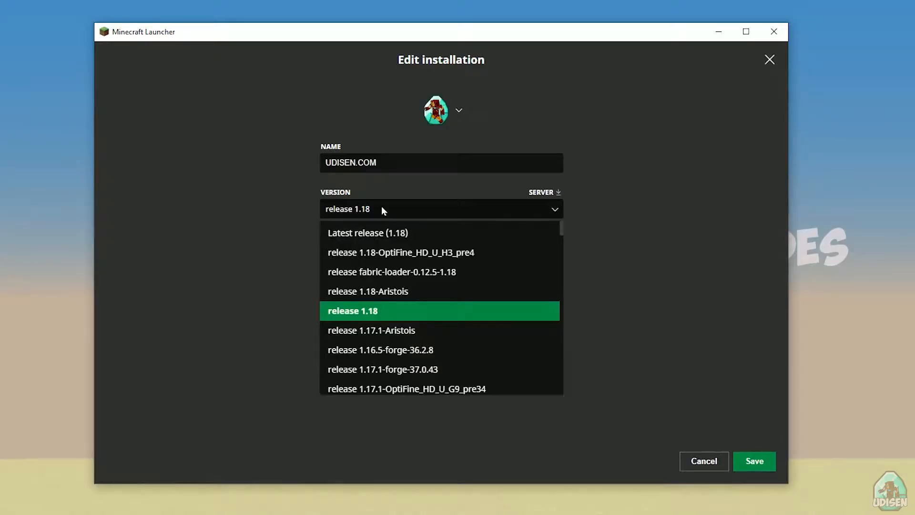
pyautogui.click(353, 311)
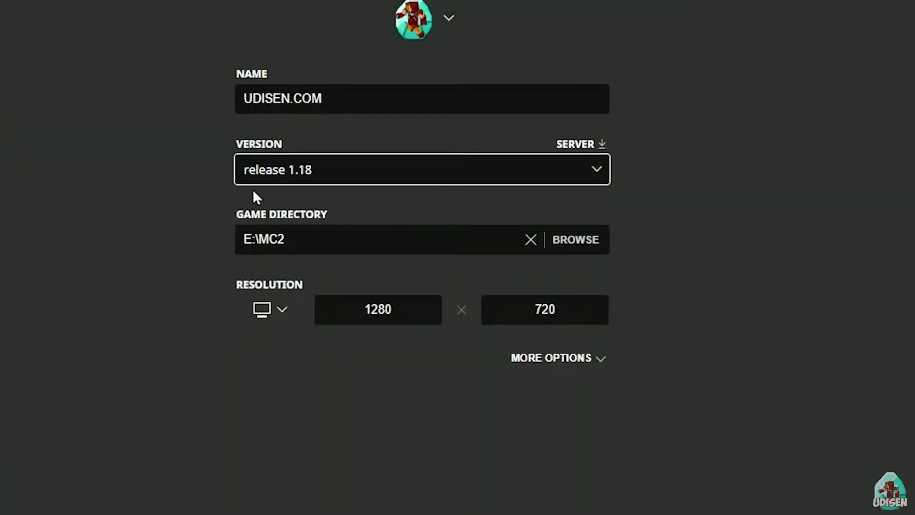
pyautogui.moveTo(311, 191)
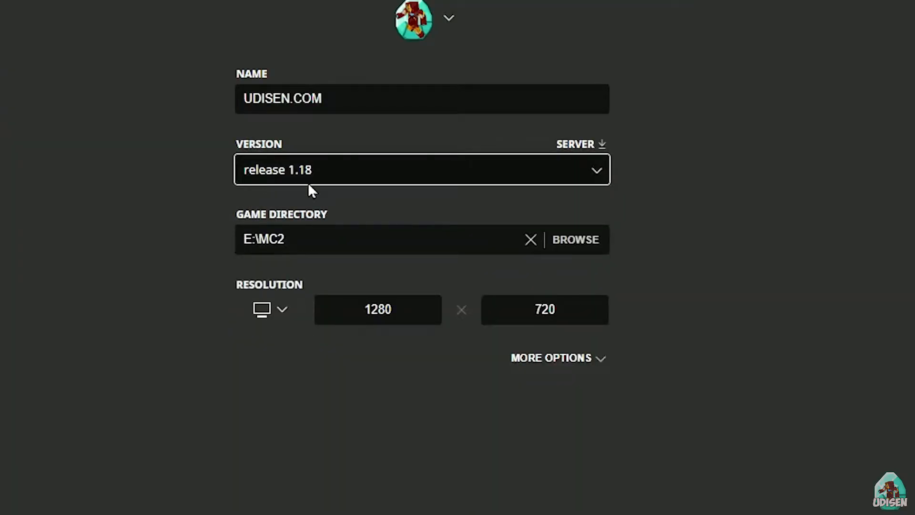
pyautogui.click(421, 169)
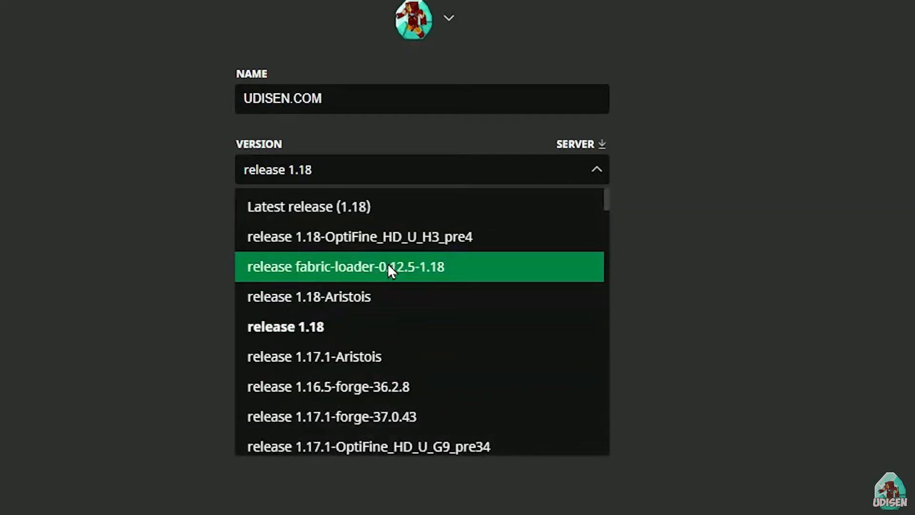
pyautogui.click(327, 386)
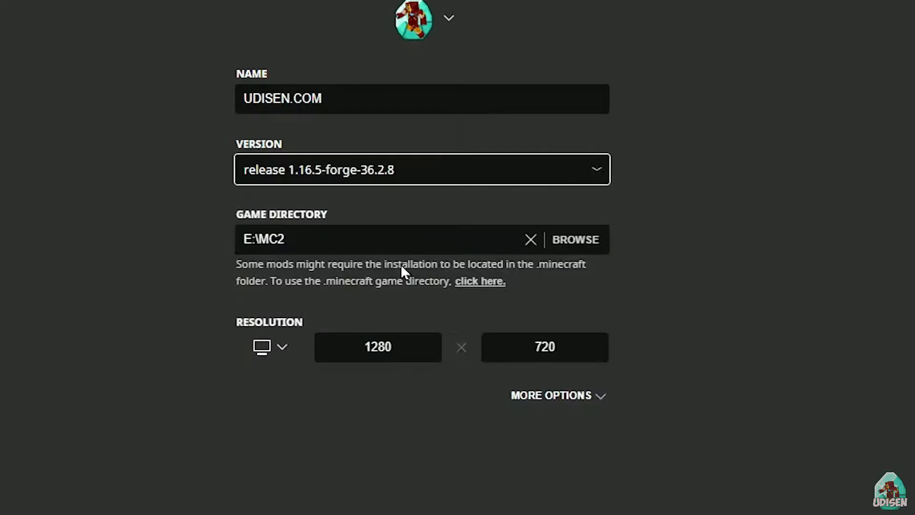
pyautogui.click(420, 169)
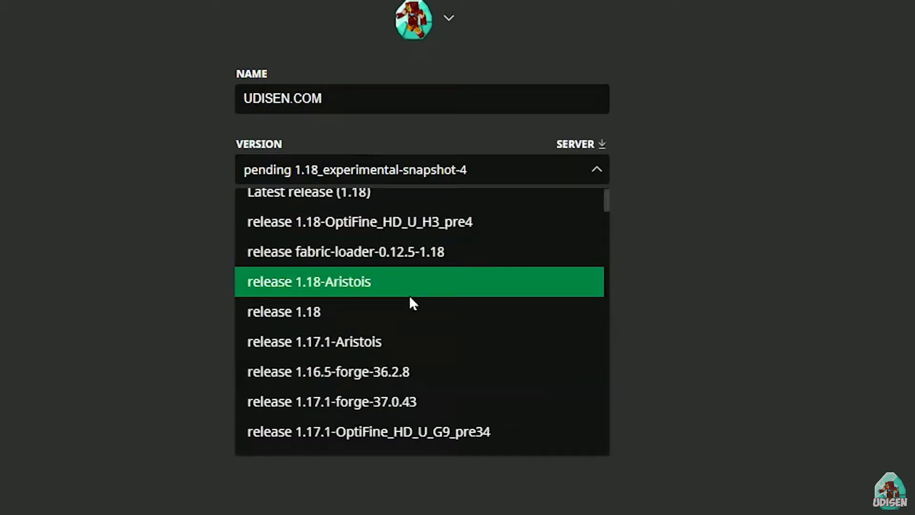
pyautogui.click(284, 311)
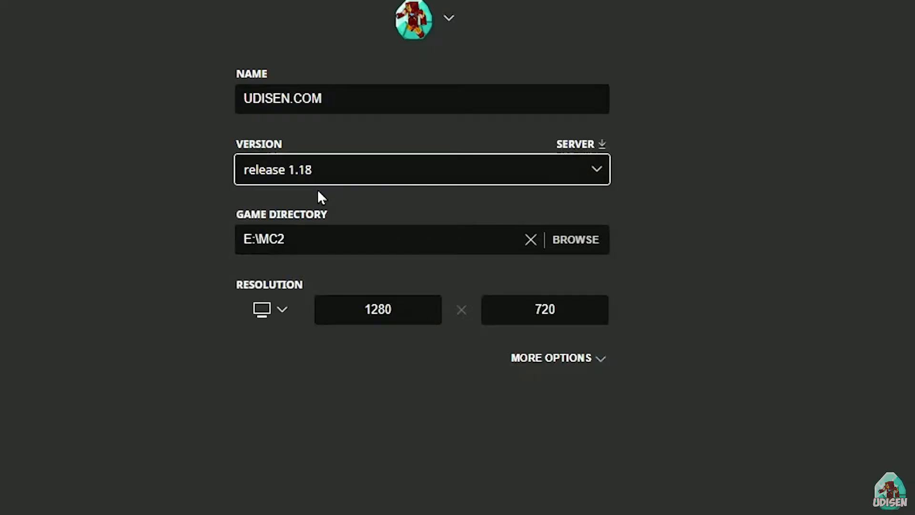
pyautogui.moveTo(580, 199)
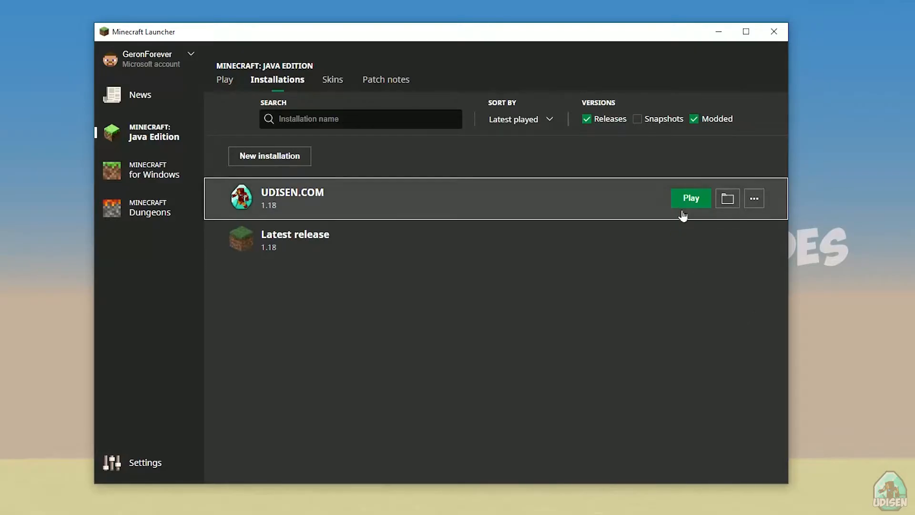
# Launch the UDISEN.COM installation and select fabric-installer-0.9.1 in Downloads
pyautogui.click(690, 198)
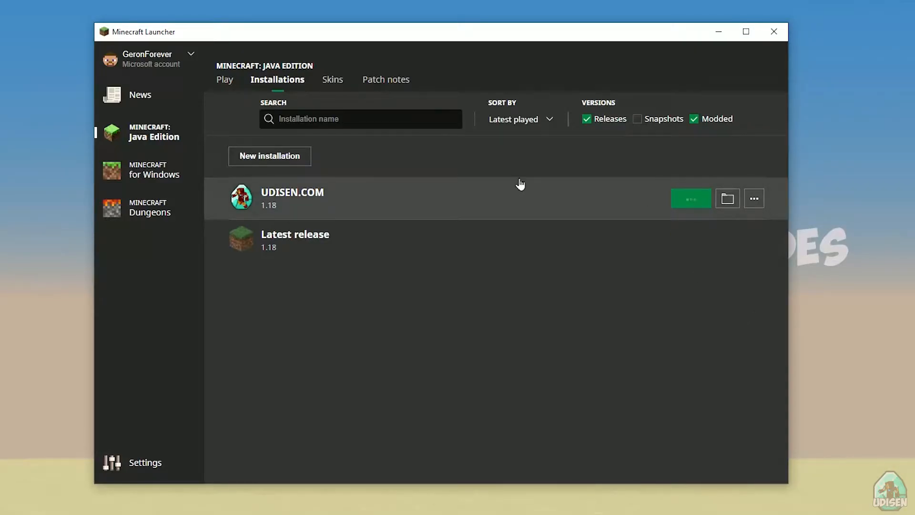
pyautogui.click(690, 199)
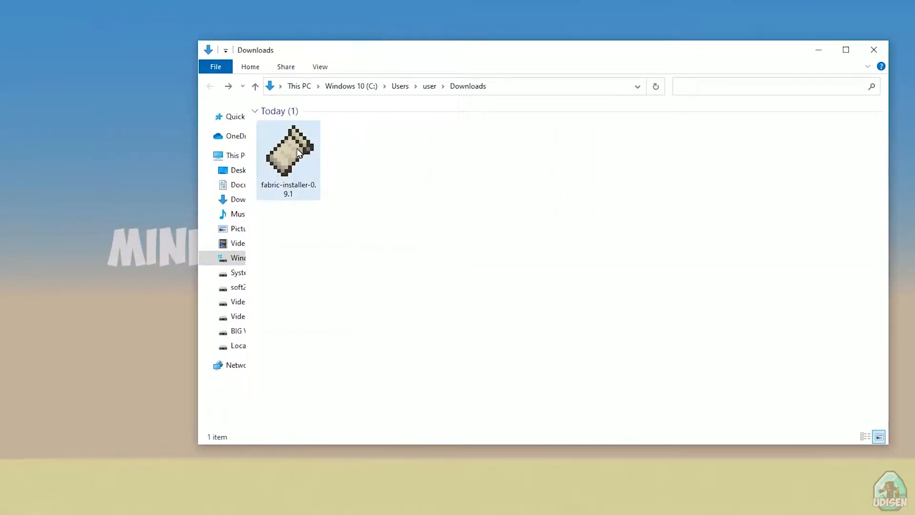
pyautogui.click(287, 151)
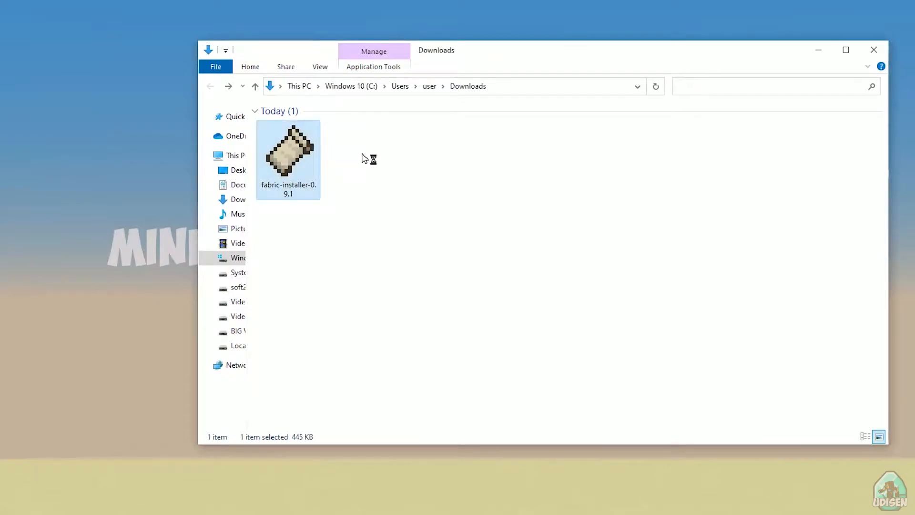
# Run the Fabric installer and settle on the Client installation options
pyautogui.doubleClick(288, 150)
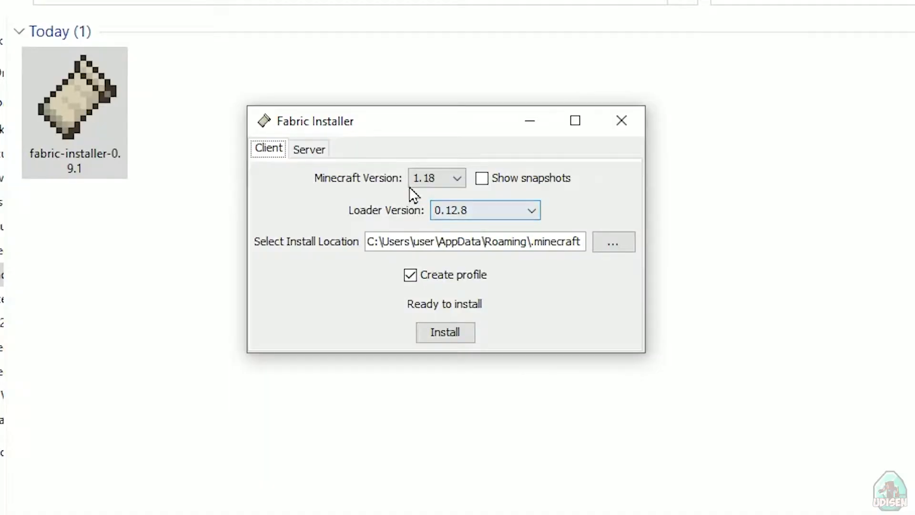
pyautogui.click(308, 149)
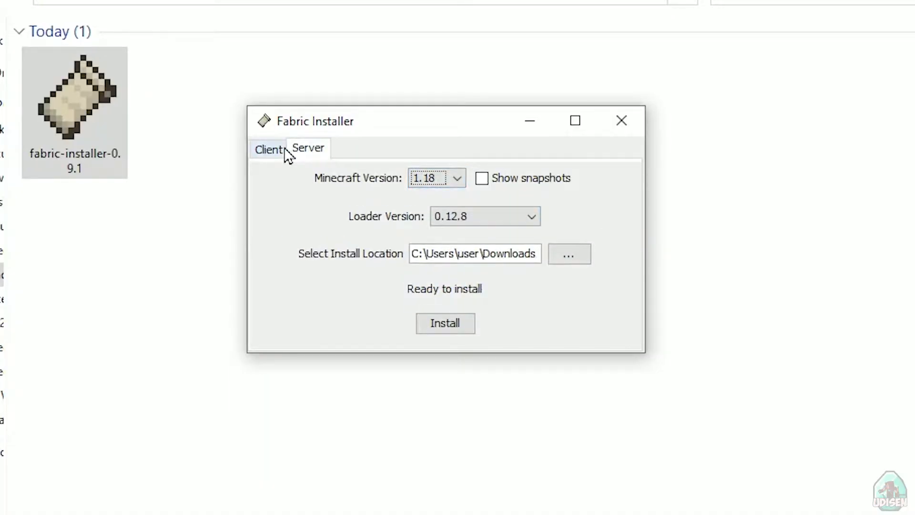
pyautogui.click(267, 148)
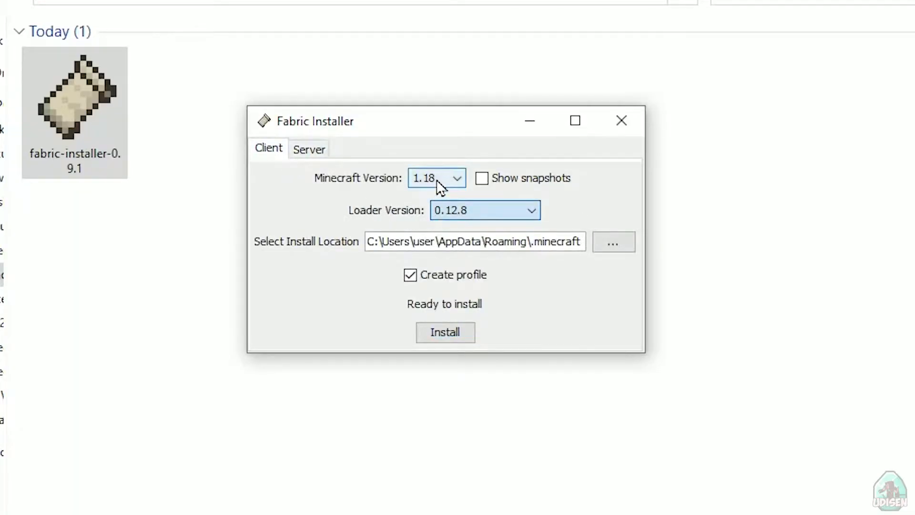
# Set the Minecraft version to 1.18, keeping loader 0.12.8 and Create profile checked
pyautogui.click(436, 178)
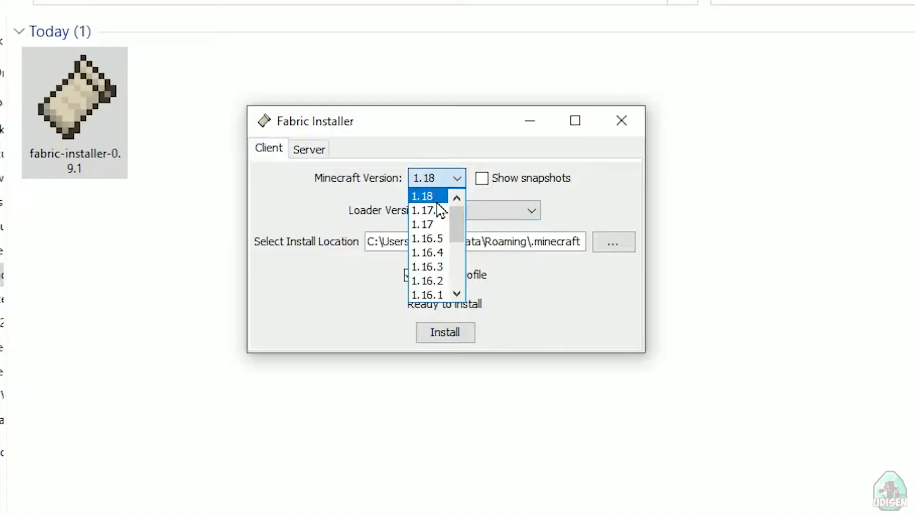
pyautogui.click(427, 194)
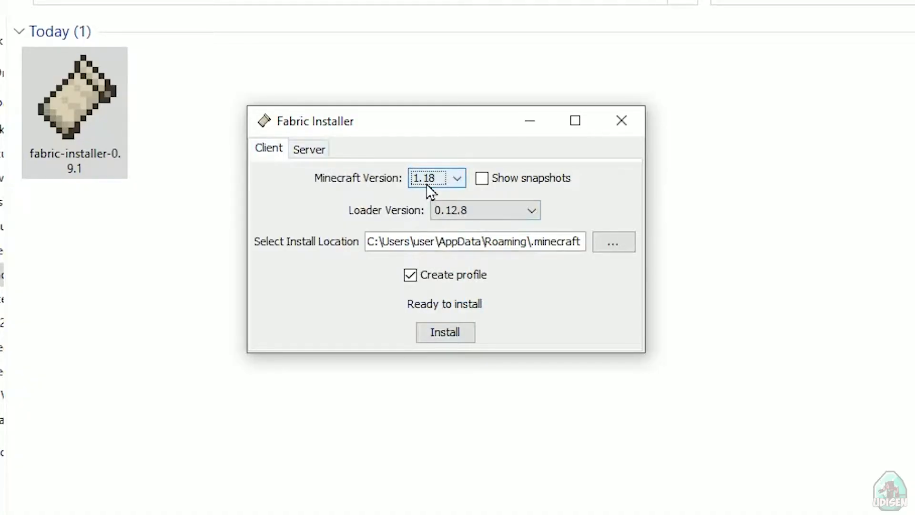
pyautogui.click(435, 177)
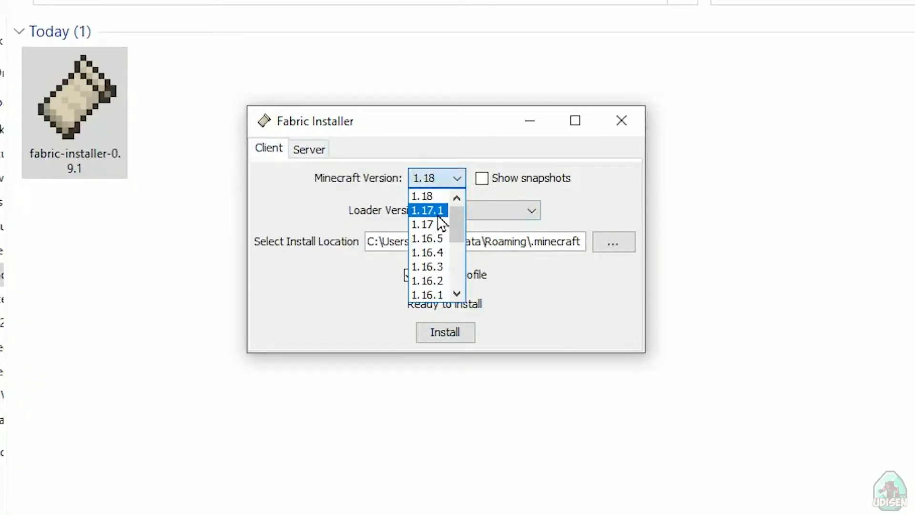
pyautogui.moveTo(438, 228)
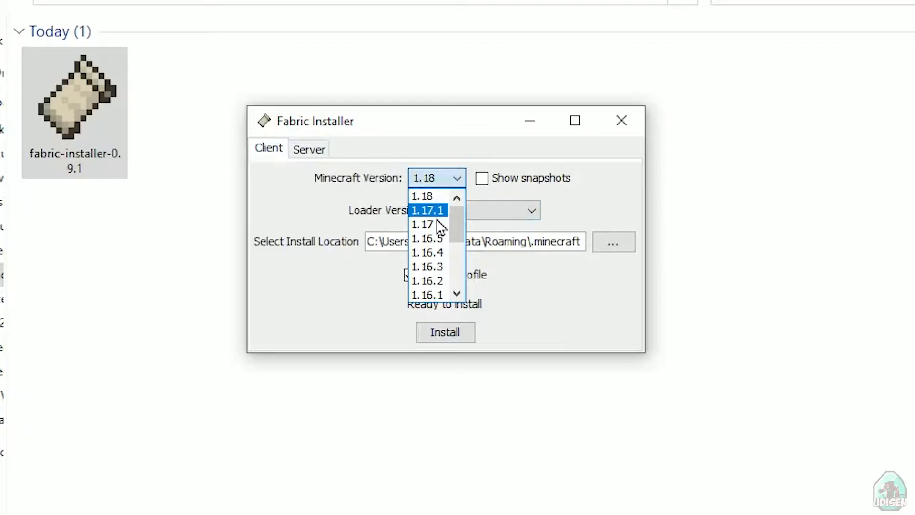
pyautogui.scroll(-3)
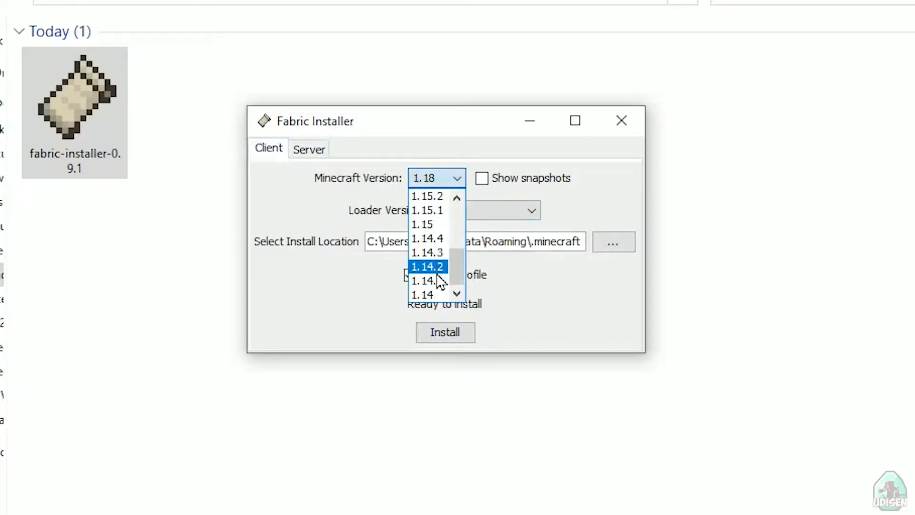
pyautogui.scroll(3)
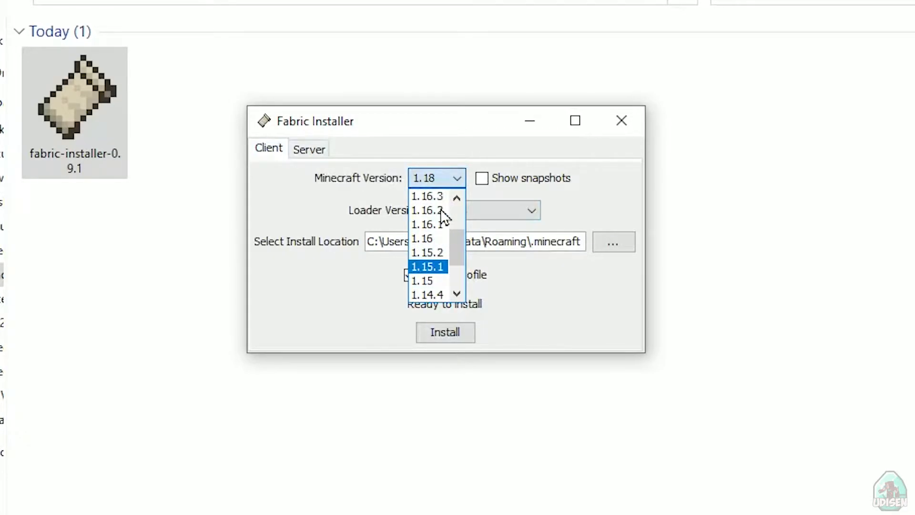
pyautogui.click(457, 177)
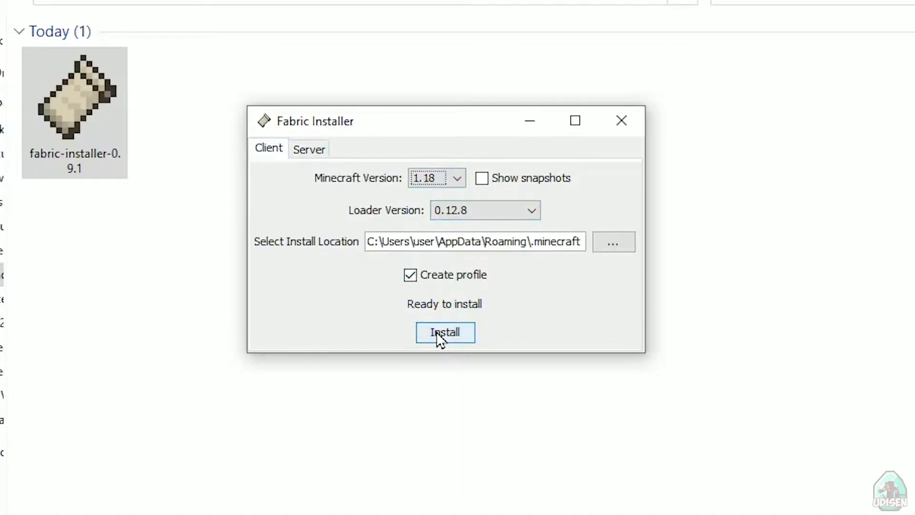
# Install Fabric Loader 0.12.8 for 1.18, acknowledge success and close the installer
pyautogui.click(444, 332)
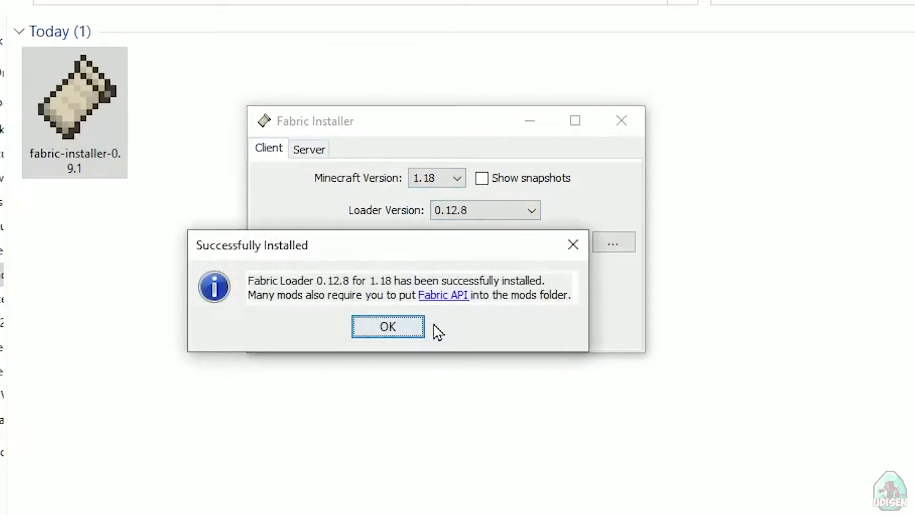
pyautogui.moveTo(303, 273)
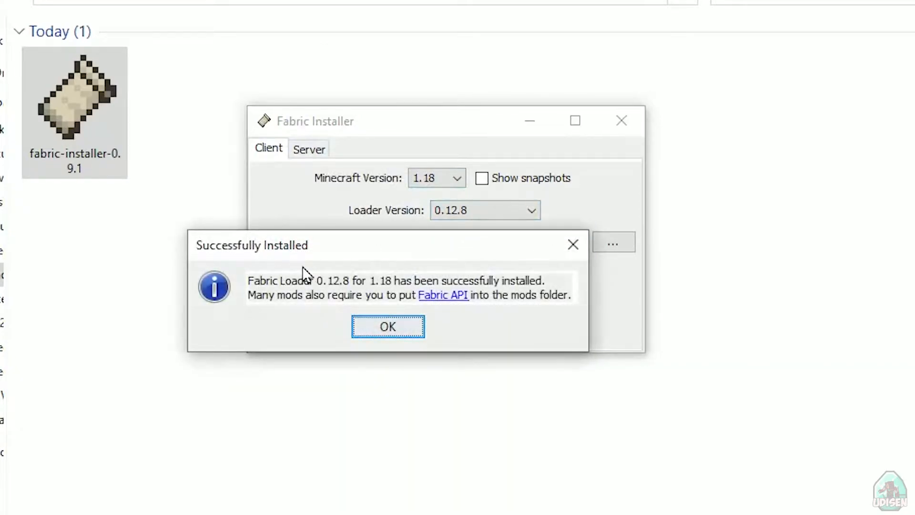
pyautogui.moveTo(324, 267)
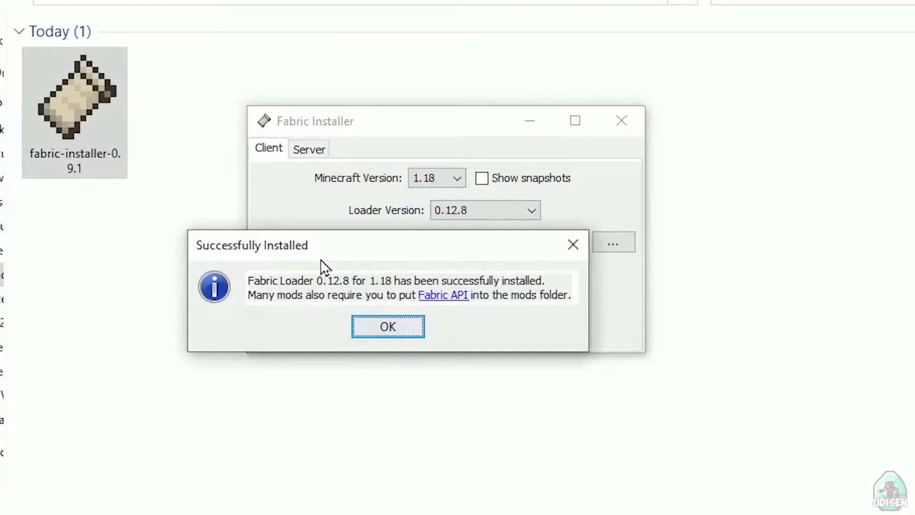
pyautogui.moveTo(553, 294)
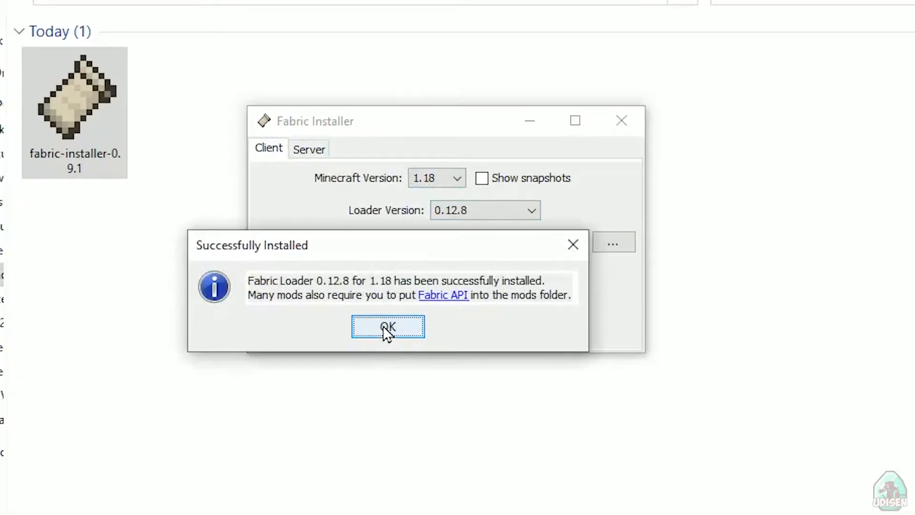
pyautogui.click(388, 326)
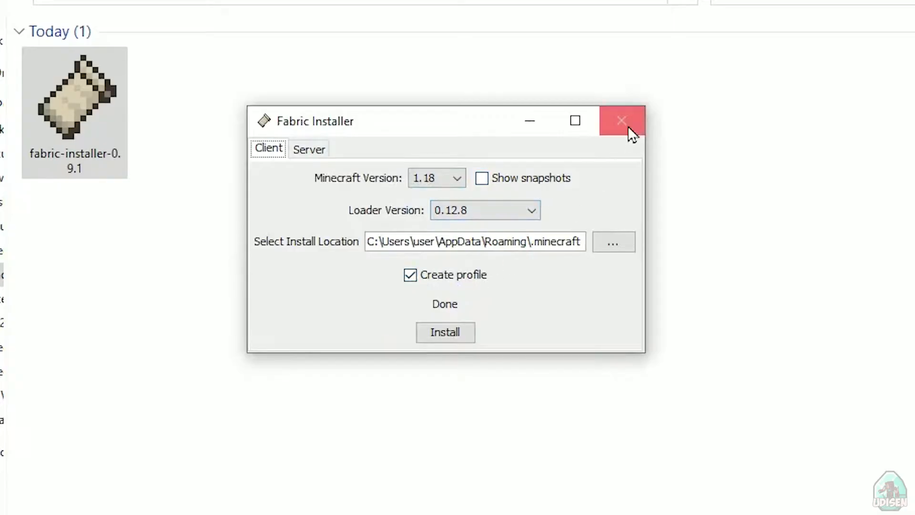
pyautogui.click(621, 121)
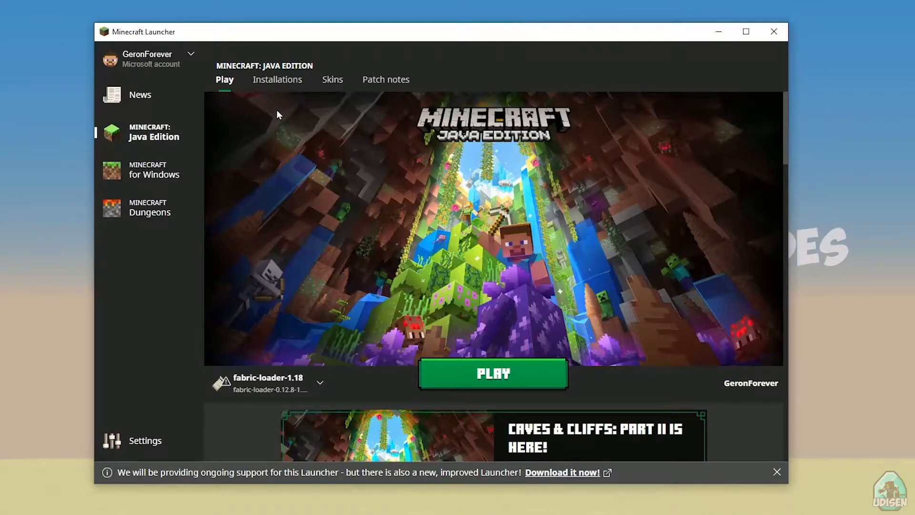
# Give the fabric-loader-1.18 installation a 1280 × 720 resolution and save it
pyautogui.click(278, 79)
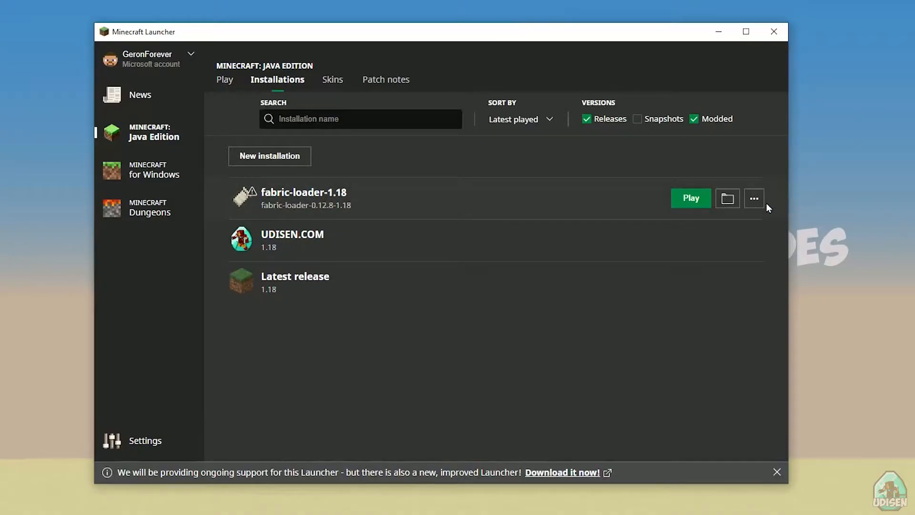
pyautogui.click(753, 198)
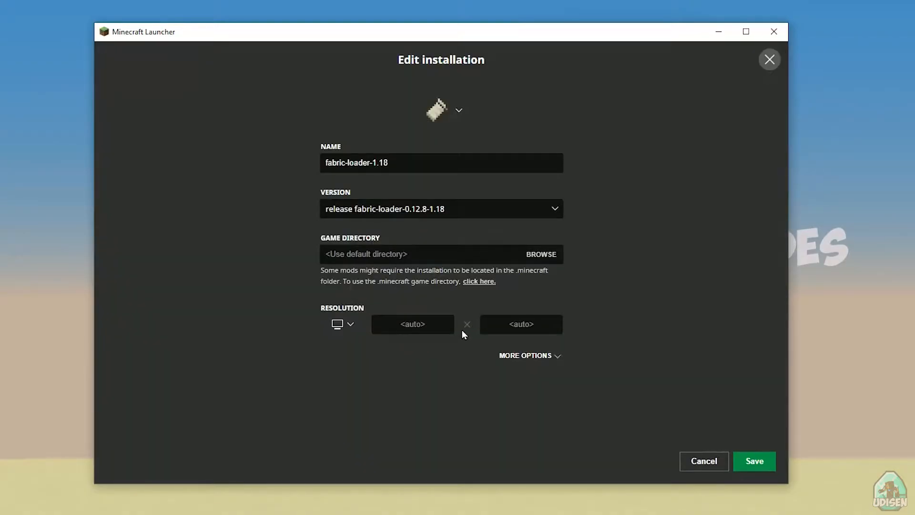
pyautogui.write('1280')
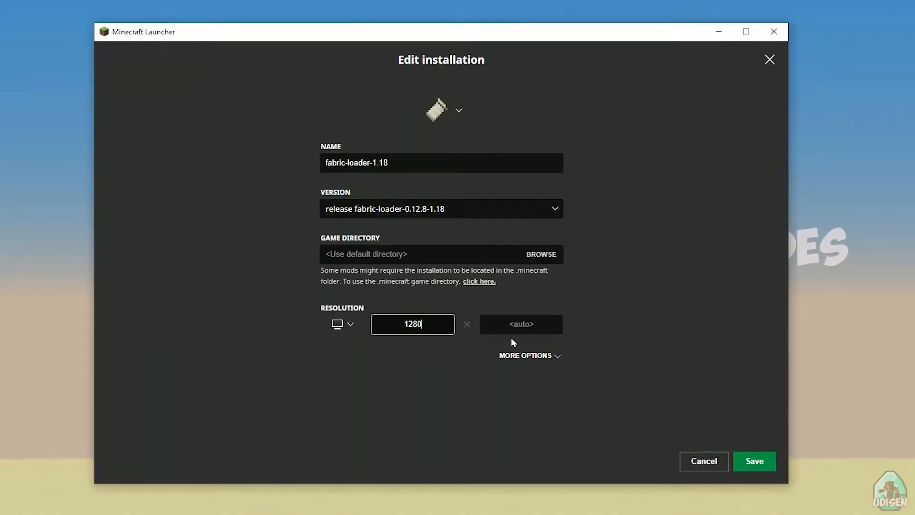
pyautogui.write('720')
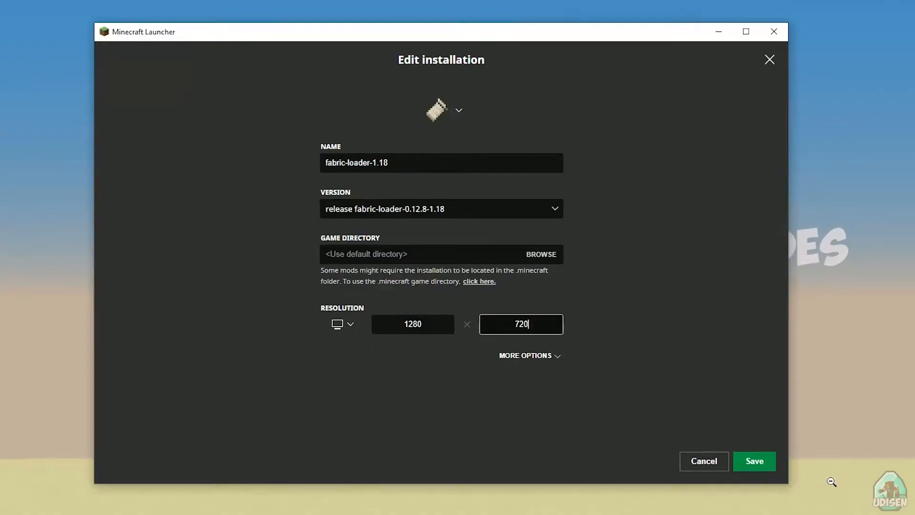
pyautogui.click(753, 461)
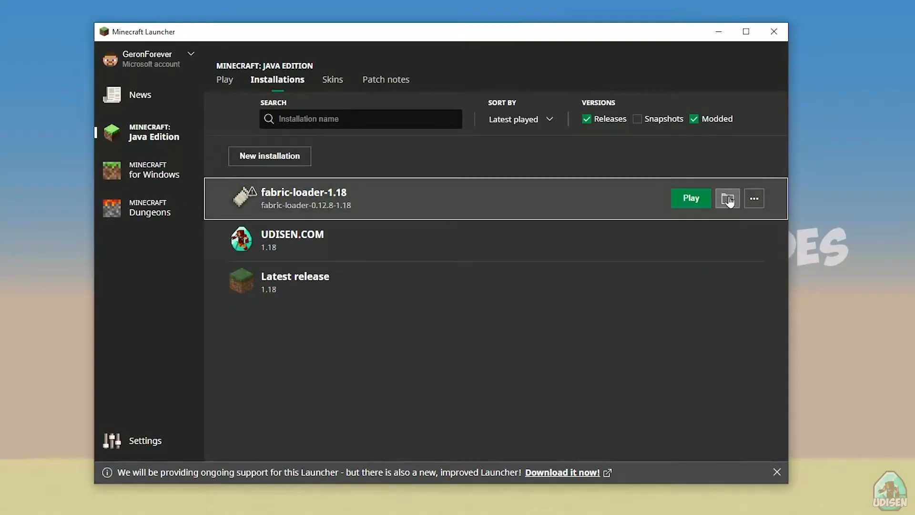
# Go into the empty mods folder inside the installation's .minecraft game folder
pyautogui.click(727, 199)
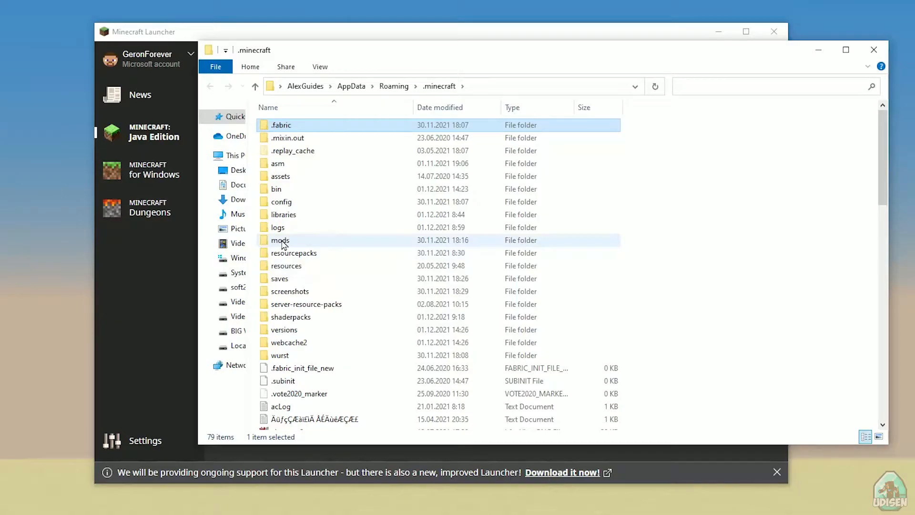
pyautogui.doubleClick(280, 240)
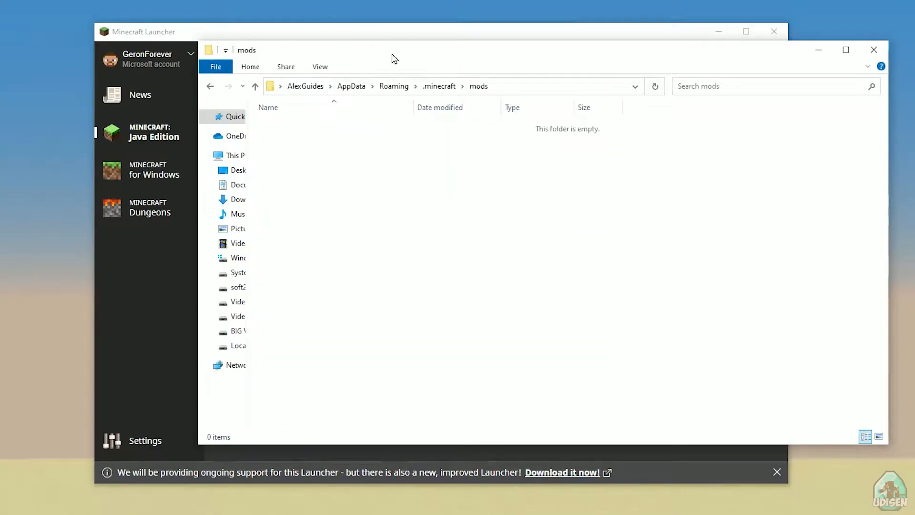
pyautogui.moveTo(394, 31); pyautogui.dragTo(220, 40)
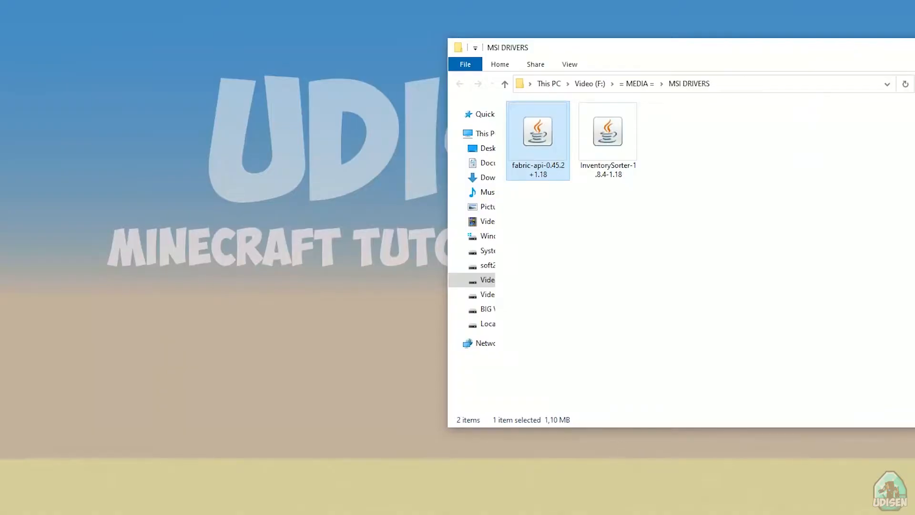
# Select the fabric-api-0.45.2+1.18 and InventorySorter-1.8.4-1.18 jar files
pyautogui.click(607, 132)
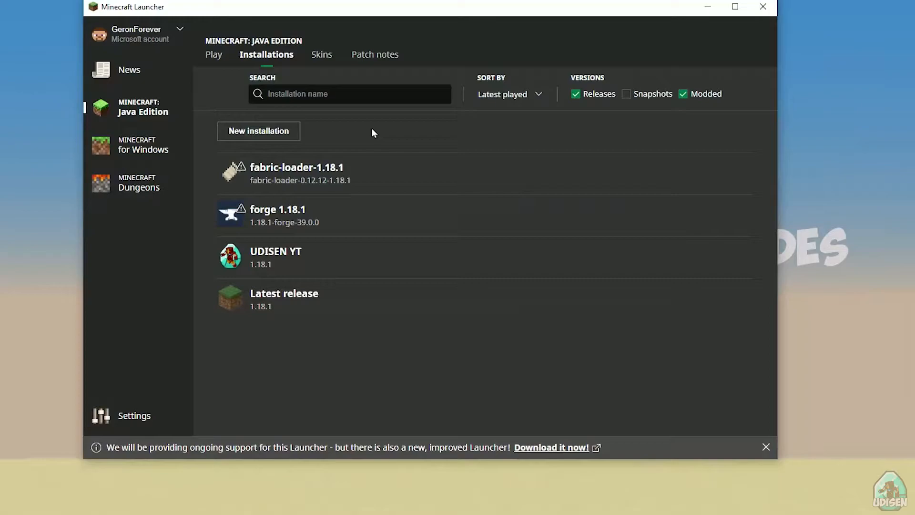
pyautogui.click(683, 93)
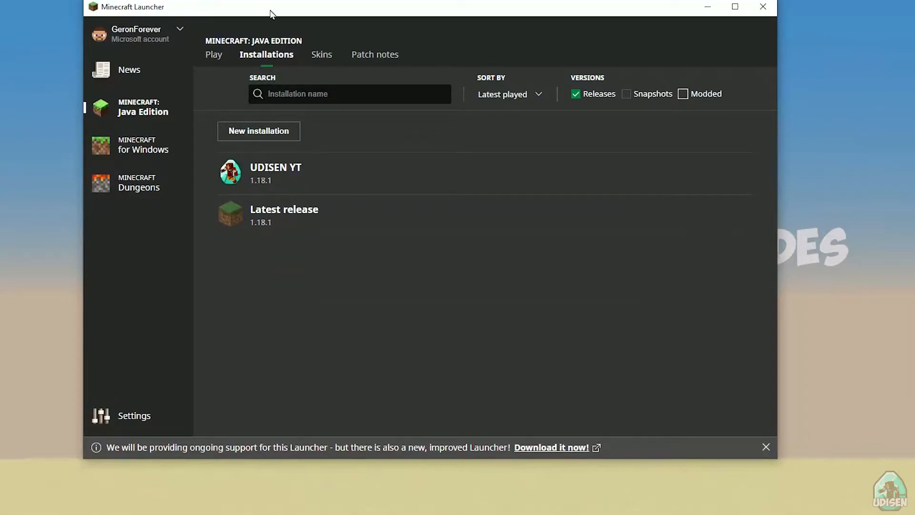
pyautogui.moveTo(652, 94)
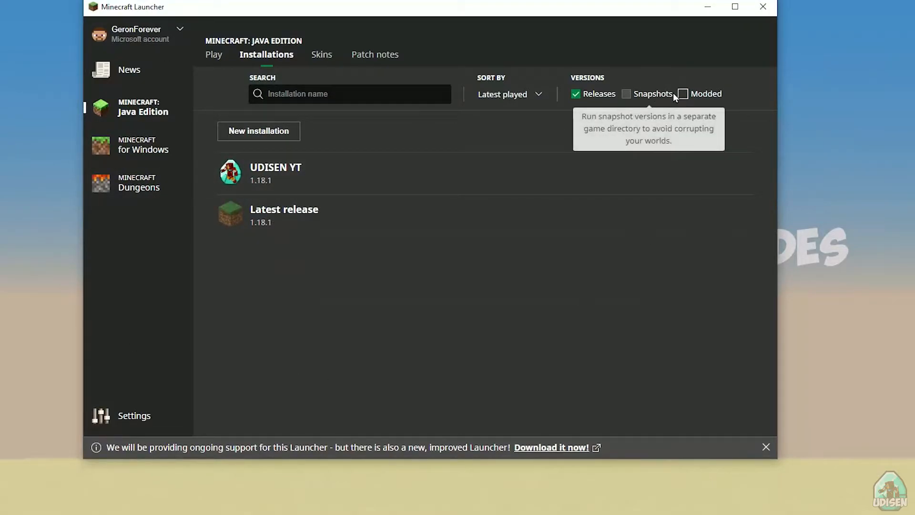
pyautogui.click(682, 93)
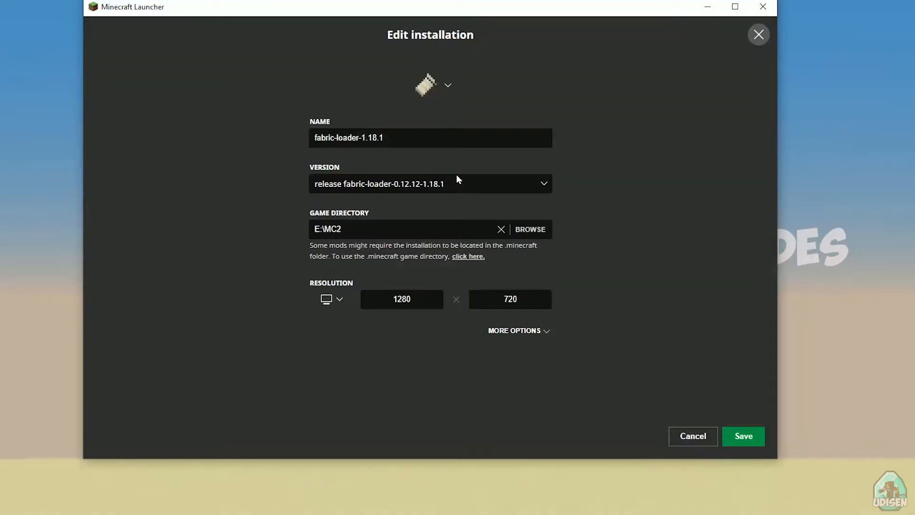
pyautogui.moveTo(407, 191)
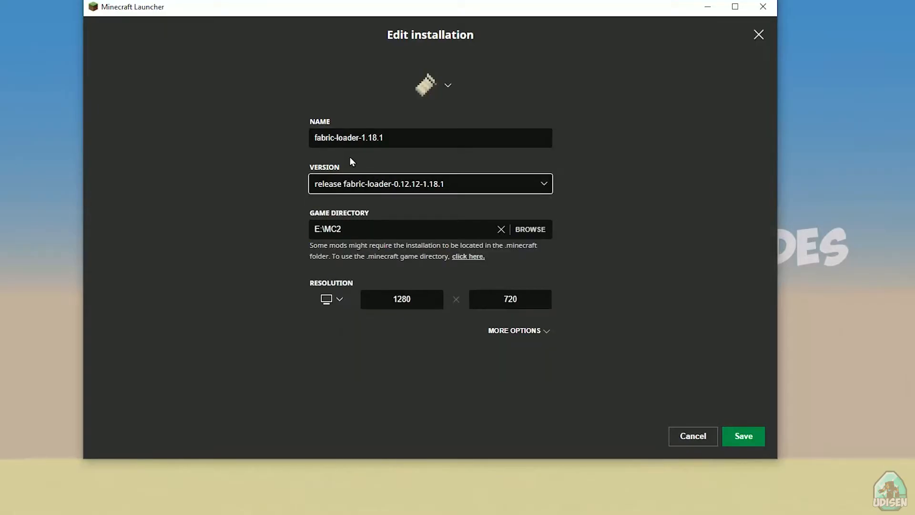
# Rename the installation to fabric-loader-1.18.1 on fabric-loader-0.12.12-1.18.1, directory E:\MC2, and save
pyautogui.click(379, 137)
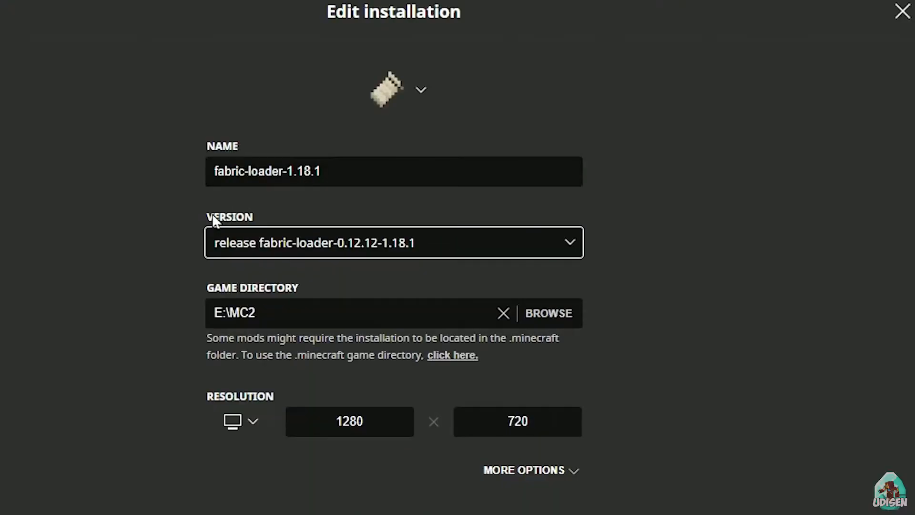
pyautogui.moveTo(334, 201)
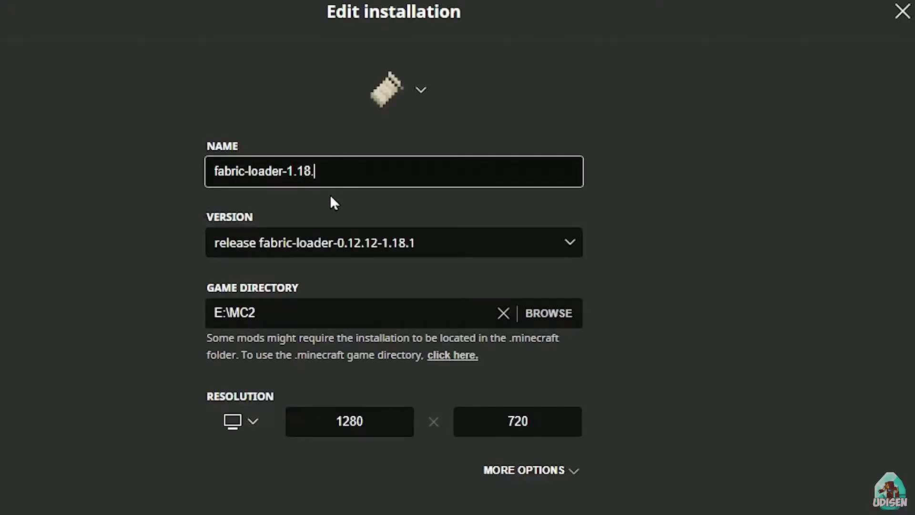
pyautogui.write('2')
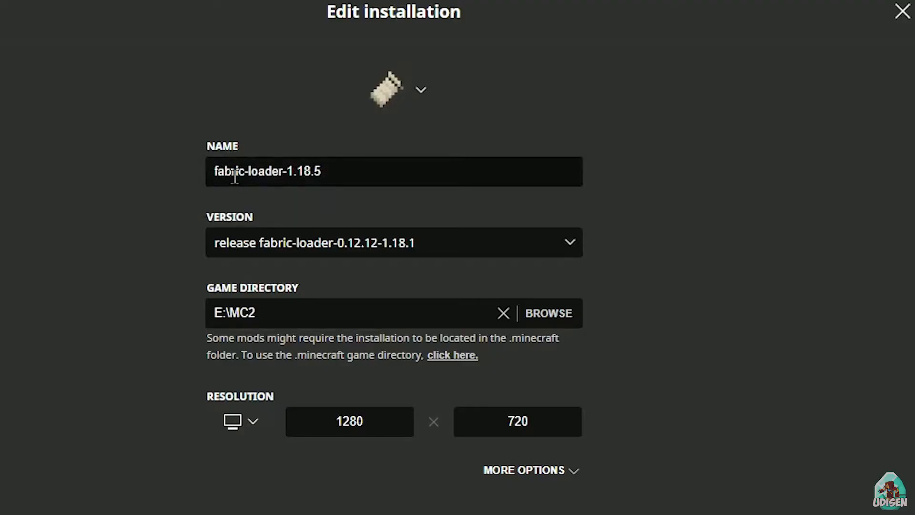
pyautogui.moveTo(412, 269)
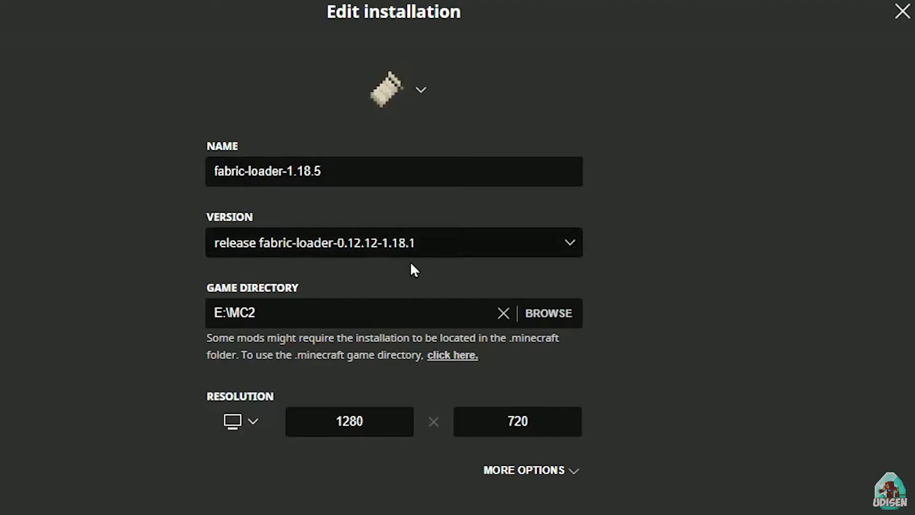
pyautogui.moveTo(320, 245)
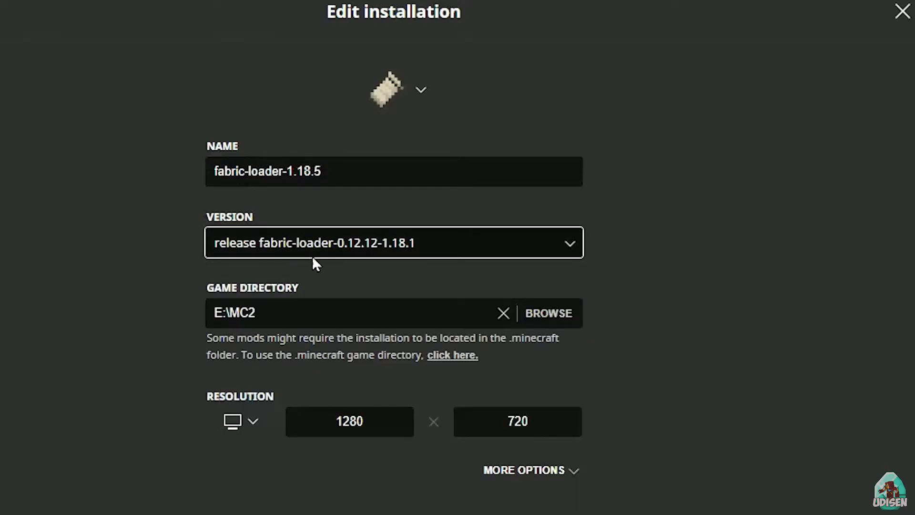
pyautogui.moveTo(231, 245)
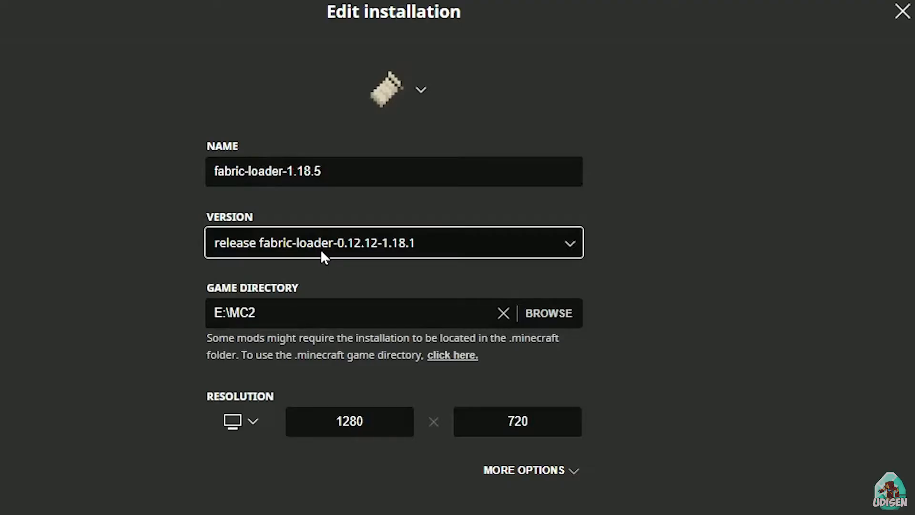
pyautogui.moveTo(389, 256)
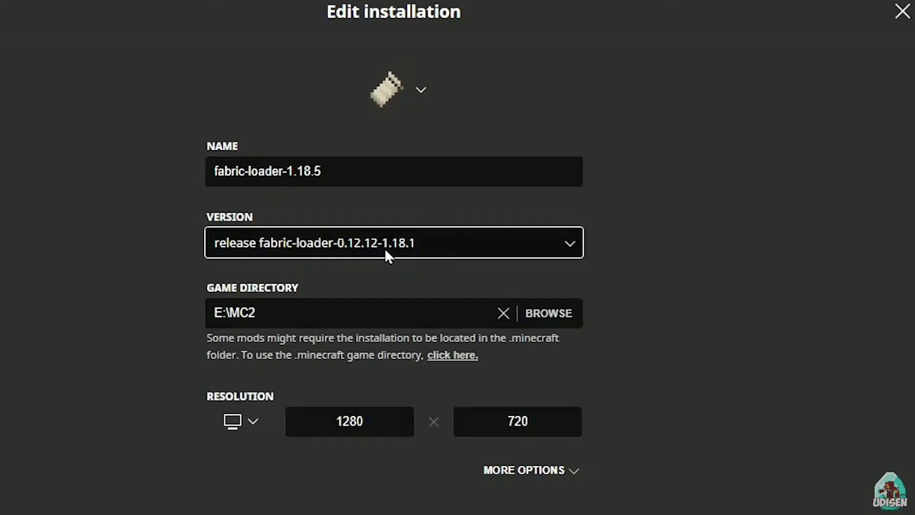
pyautogui.moveTo(374, 262)
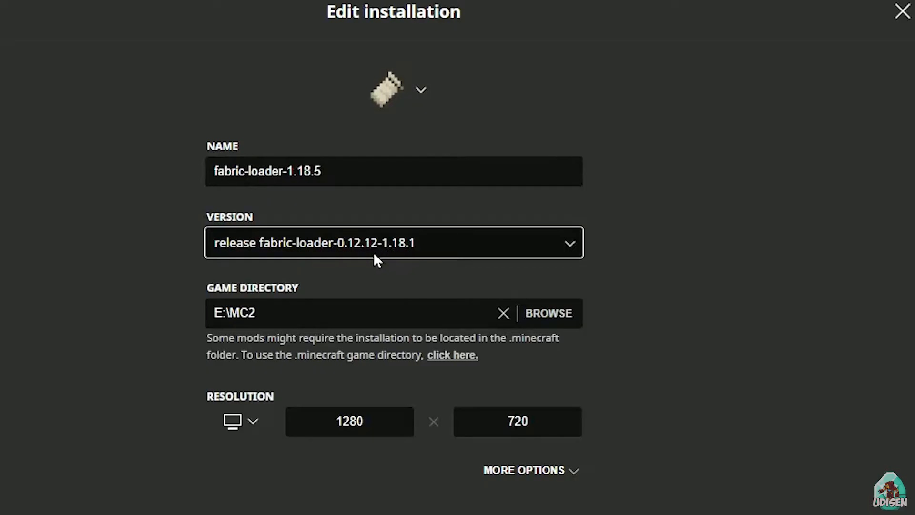
pyautogui.moveTo(402, 248)
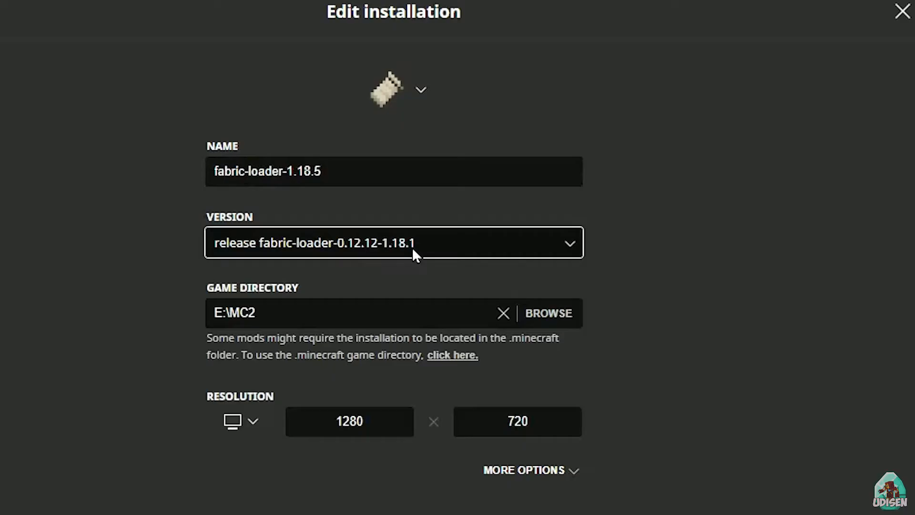
pyautogui.moveTo(202, 251)
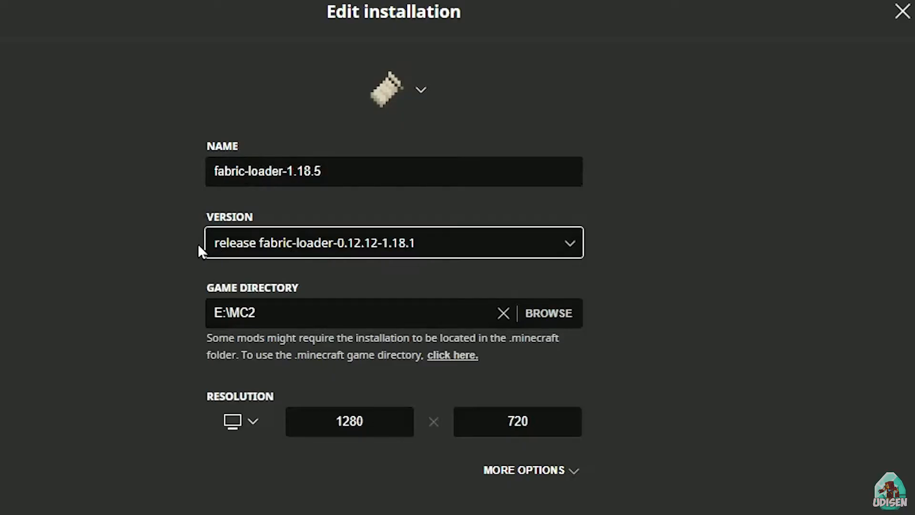
pyautogui.moveTo(389, 255)
pyautogui.write('1')
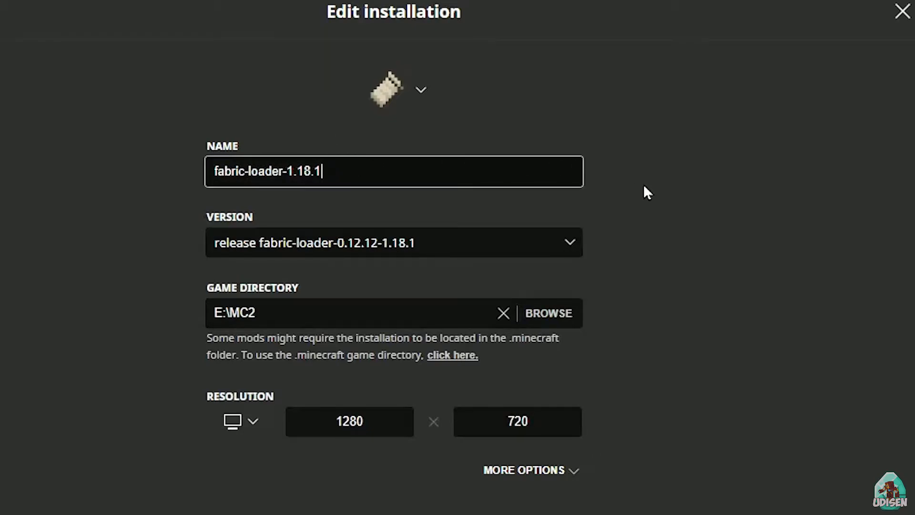
pyautogui.click(902, 11)
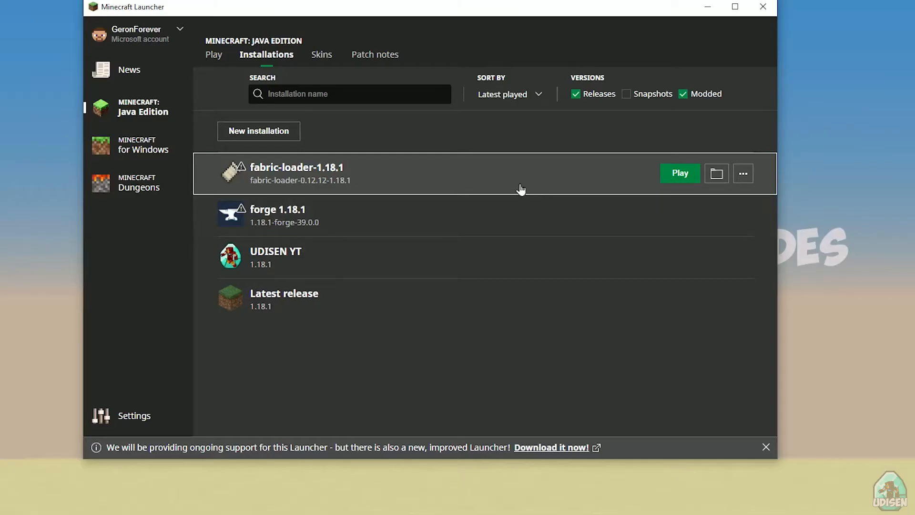
pyautogui.moveTo(681, 177)
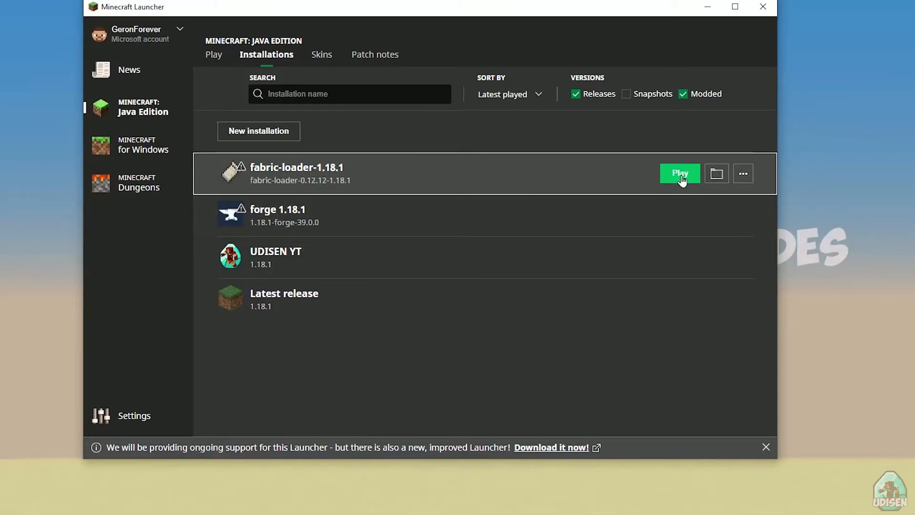
# Launch fabric-loader-1.18.1 and dismiss the new-launcher announcement banner
pyautogui.click(680, 172)
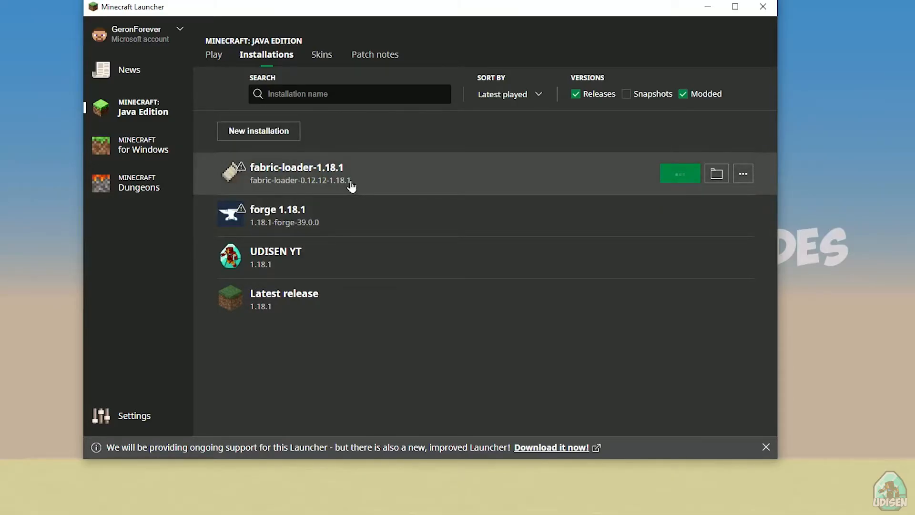
pyautogui.click(679, 174)
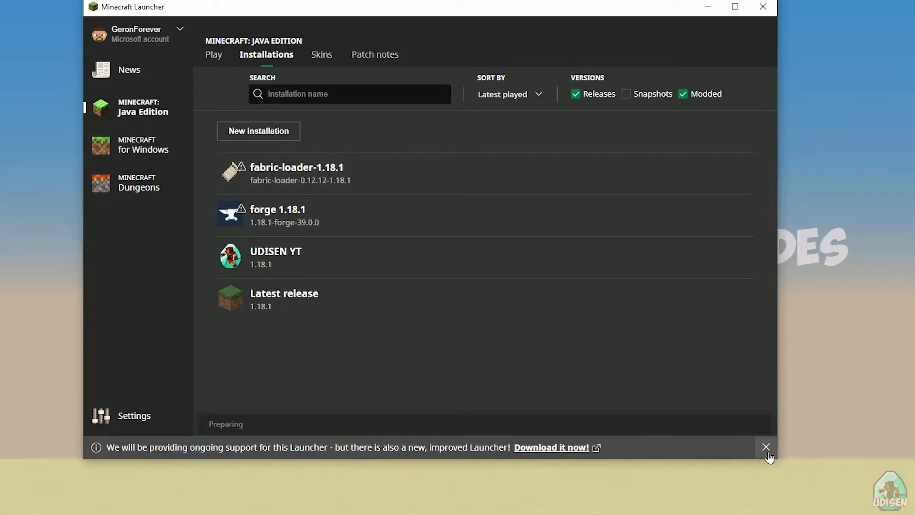
pyautogui.click(765, 447)
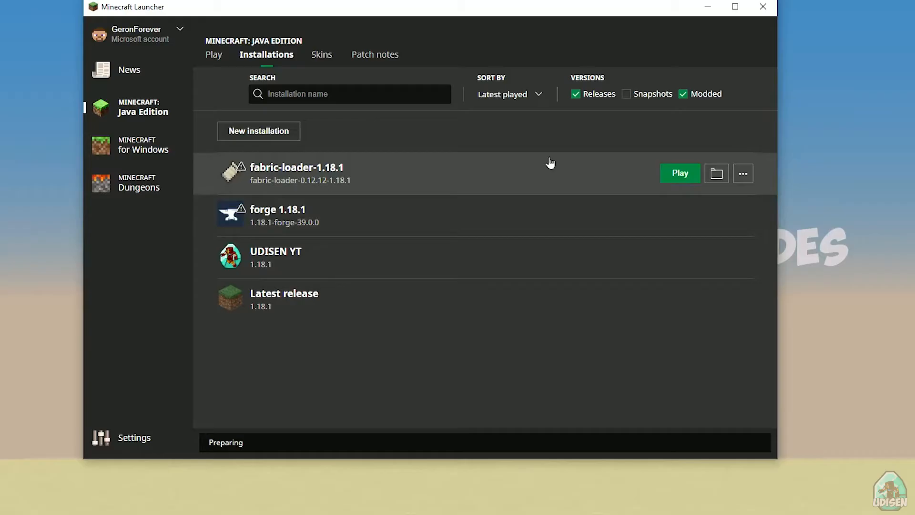
pyautogui.moveTo(546, 155)
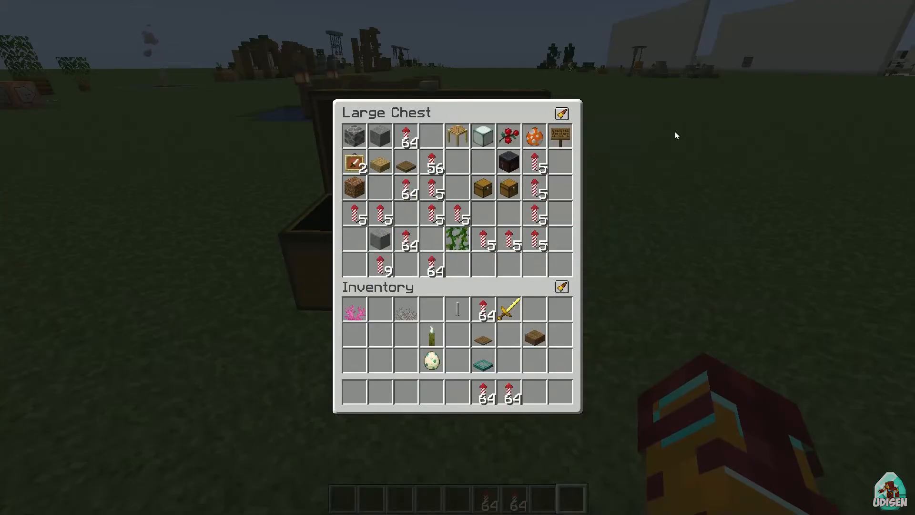
pyautogui.moveTo(560, 113)
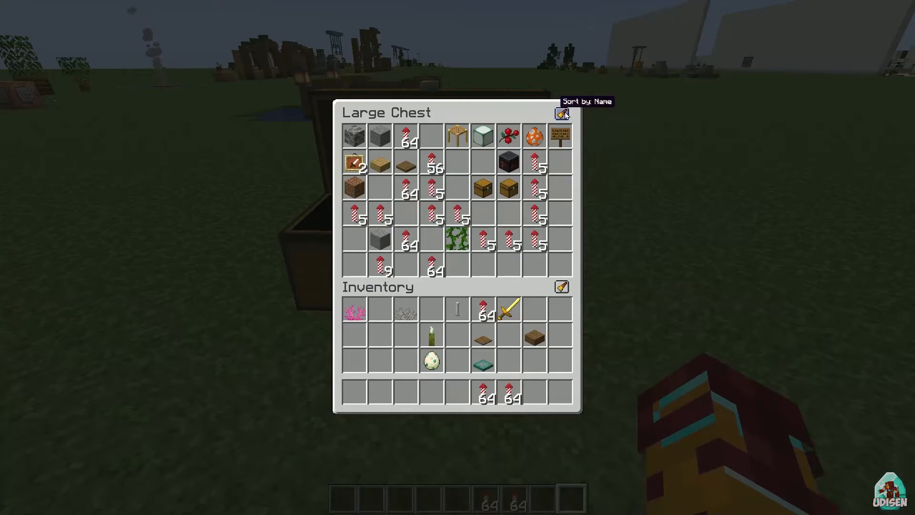
# Sort the large chest's contents by name, then bring up the game menu
pyautogui.click(560, 113)
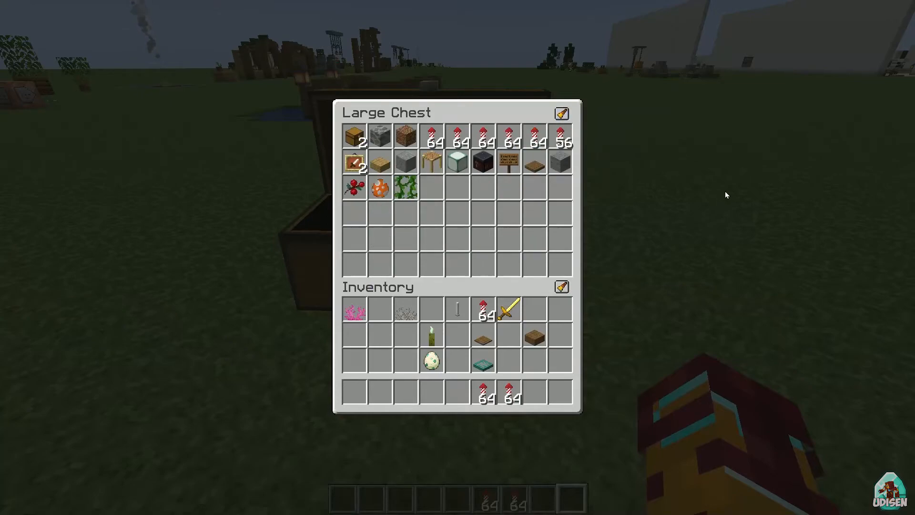
pyautogui.moveTo(561, 114)
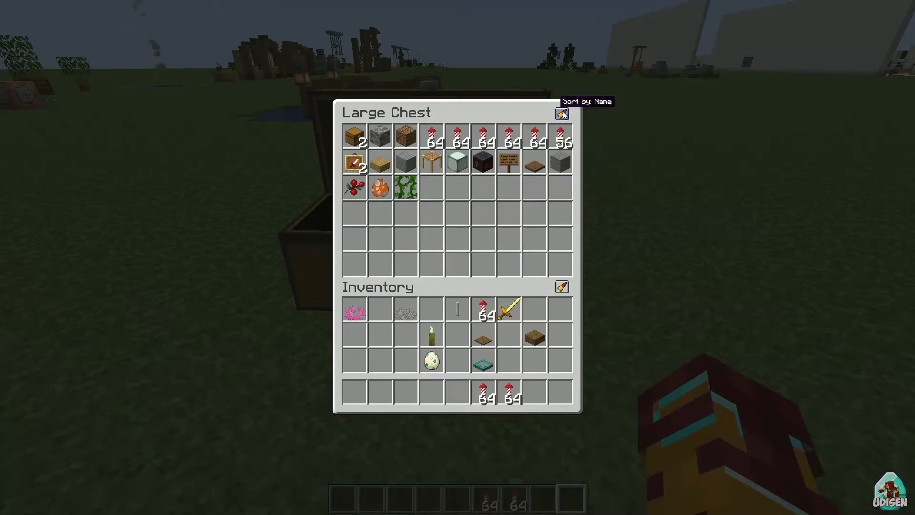
pyautogui.press('Escape')
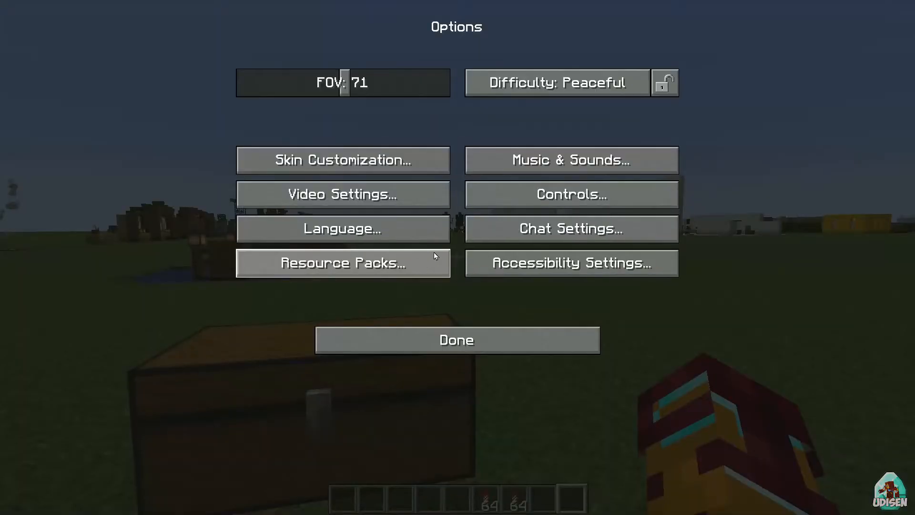
# Reach the Inventory Sorter entries in Controls > Key Binds
pyautogui.click(570, 194)
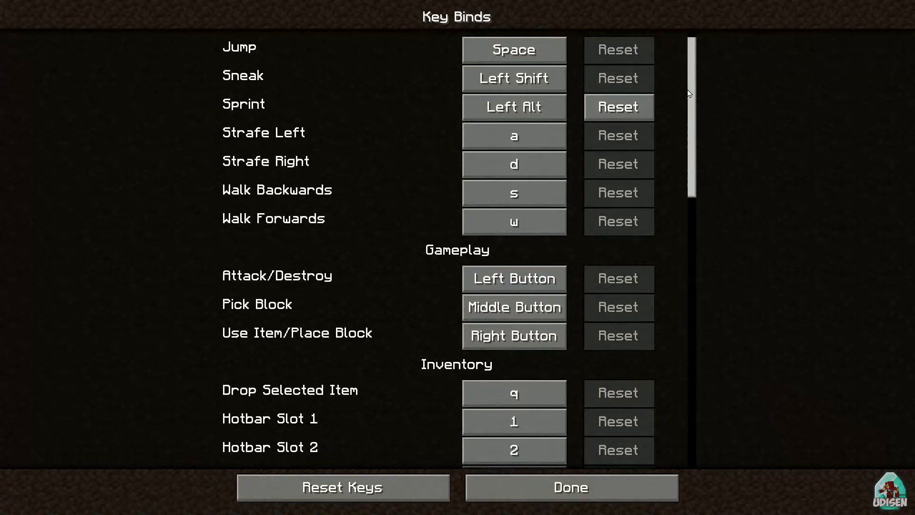
pyautogui.scroll(-3)
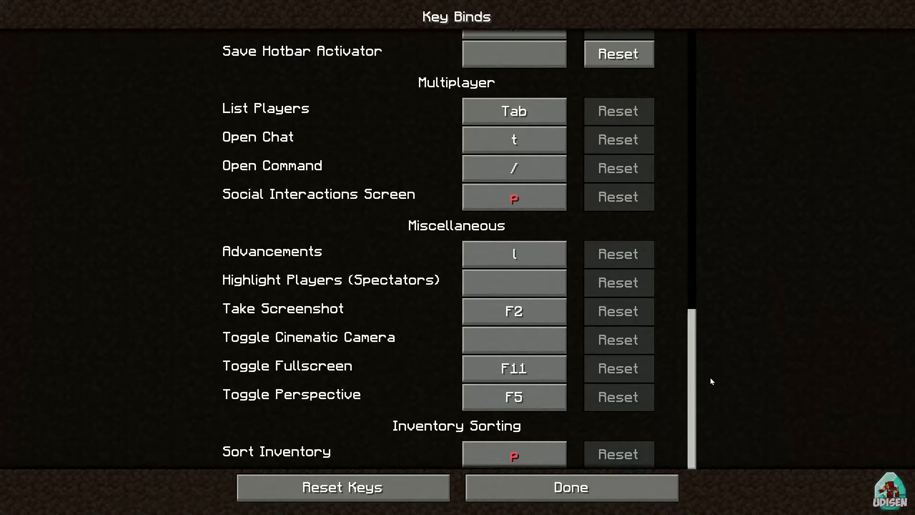
pyautogui.click(569, 487)
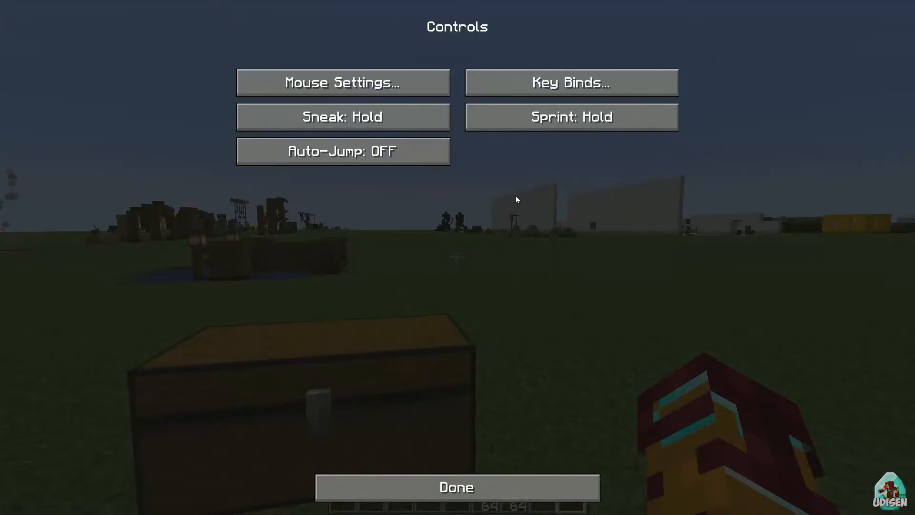
pyautogui.click(570, 82)
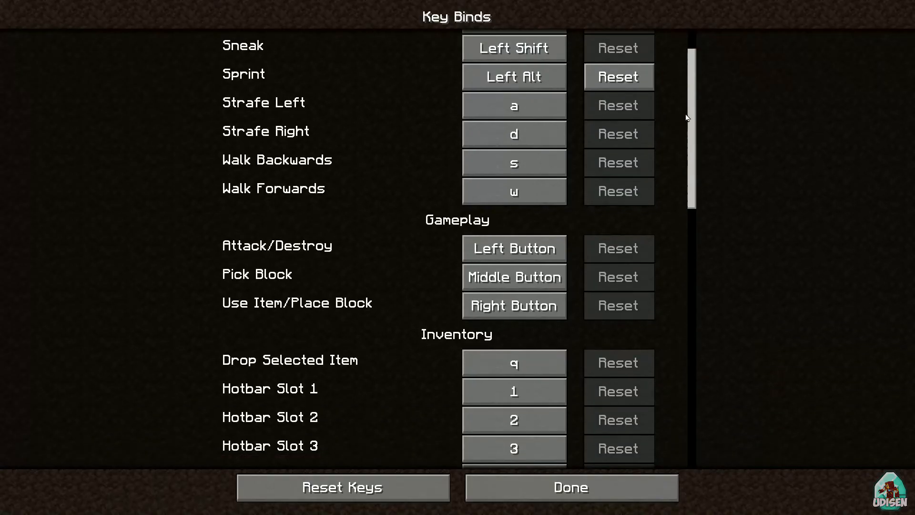
pyautogui.scroll(-3)
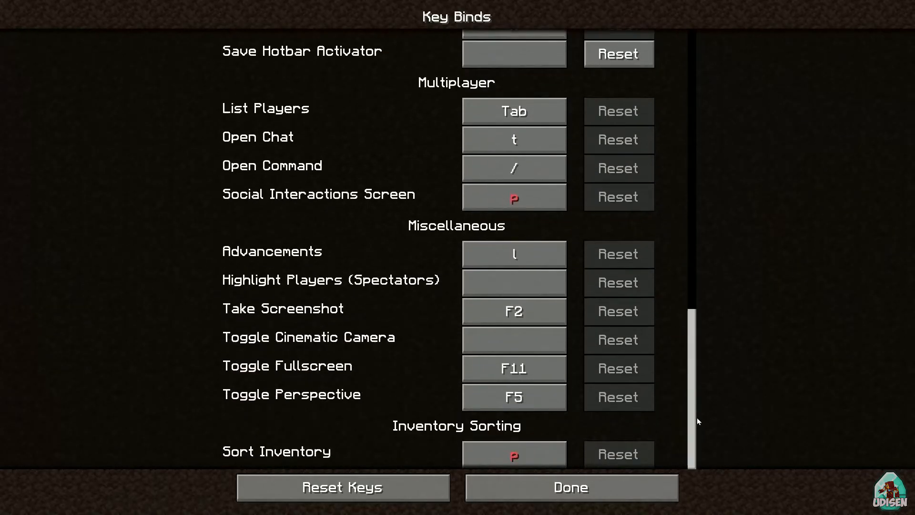
pyautogui.moveTo(535, 436)
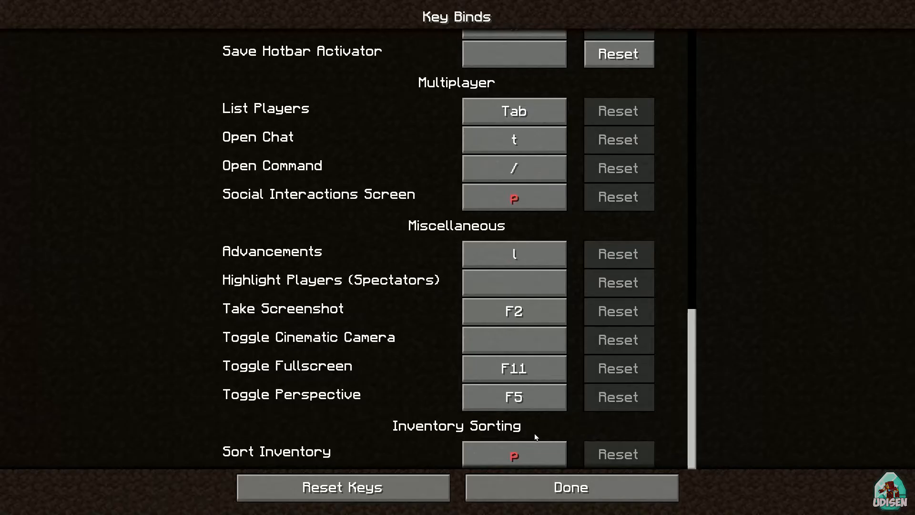
# Bind Sort Inventory to the [ key and confirm with Done
pyautogui.click(514, 453)
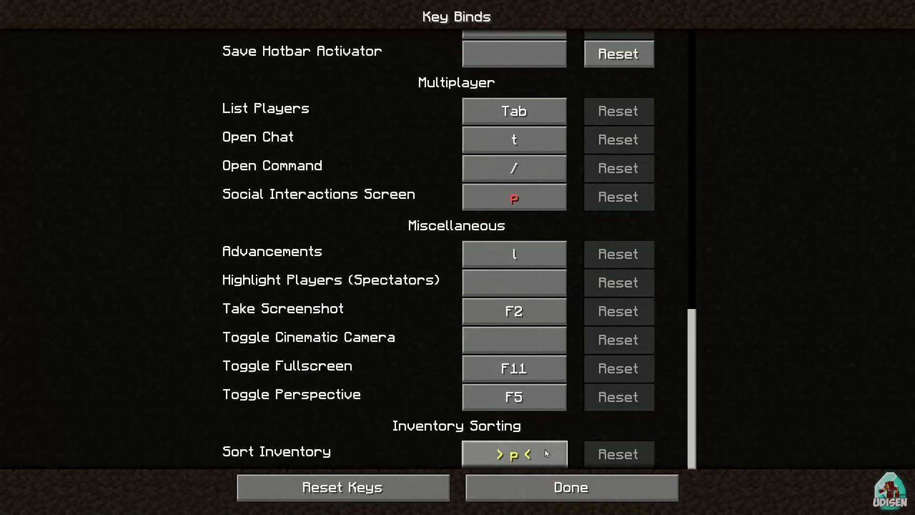
pyautogui.click(514, 454)
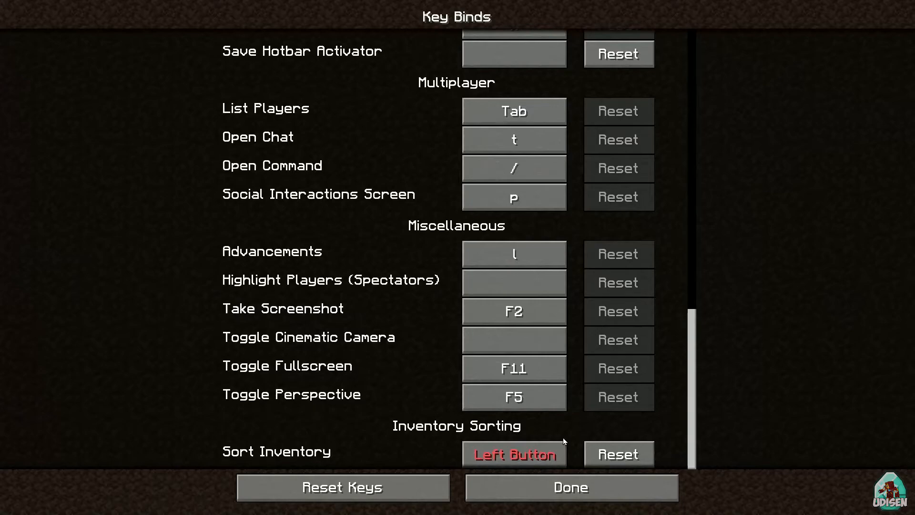
pyautogui.click(512, 454)
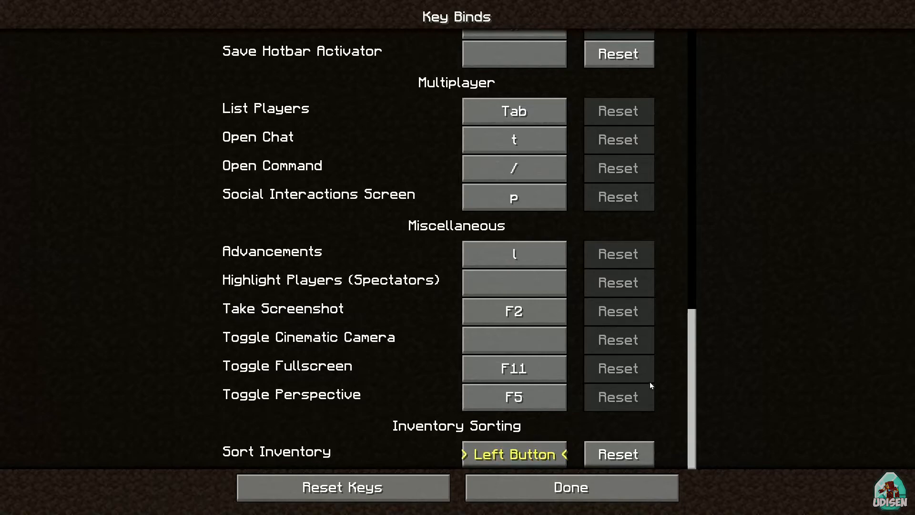
pyautogui.click(512, 453)
pyautogui.write('[')
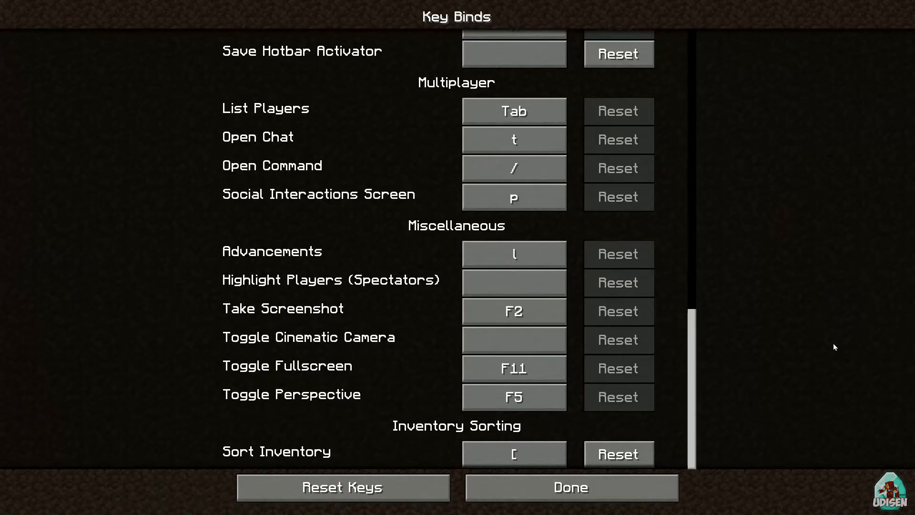
pyautogui.moveTo(570, 487)
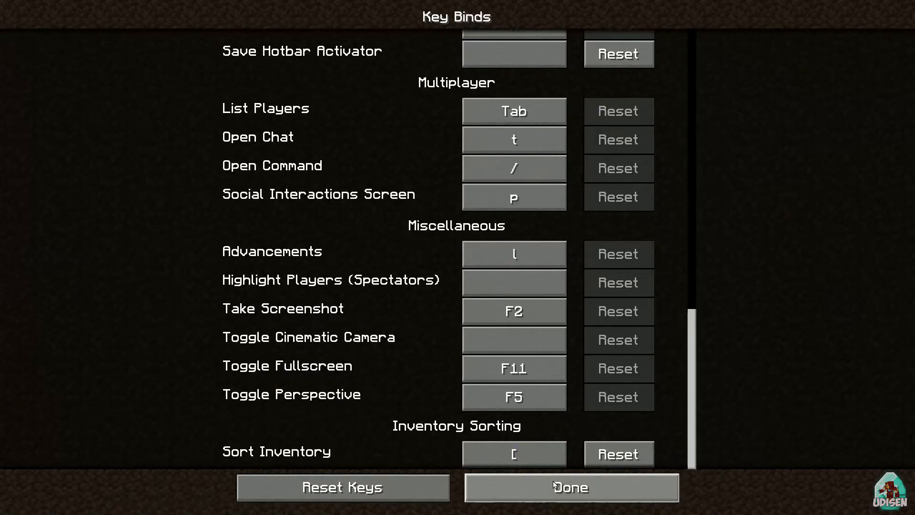
pyautogui.click(570, 487)
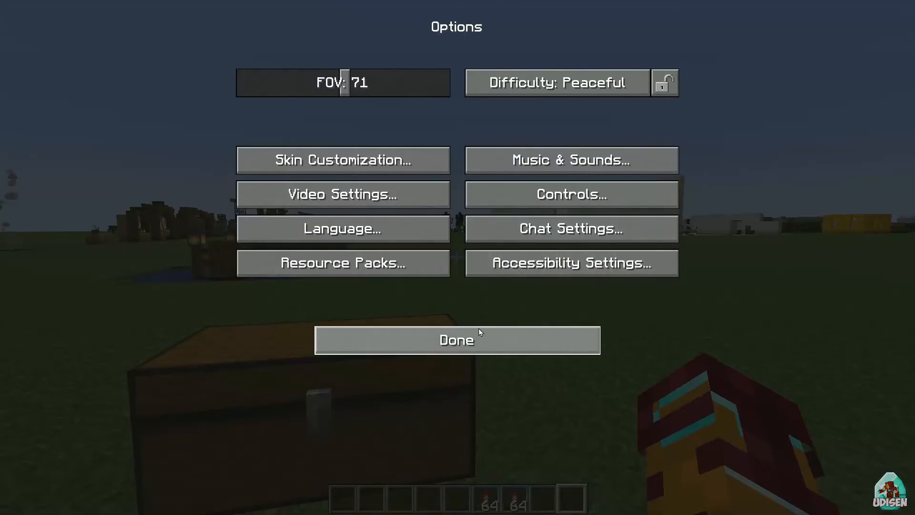
# Sort the inventory by name, merging the rockets into one 56-stack, then show item search
pyautogui.click(456, 339)
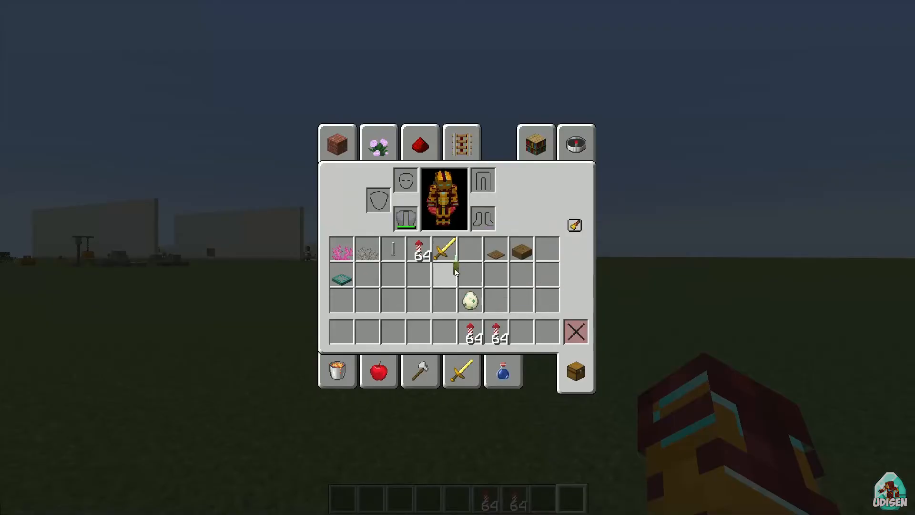
pyautogui.click(573, 225)
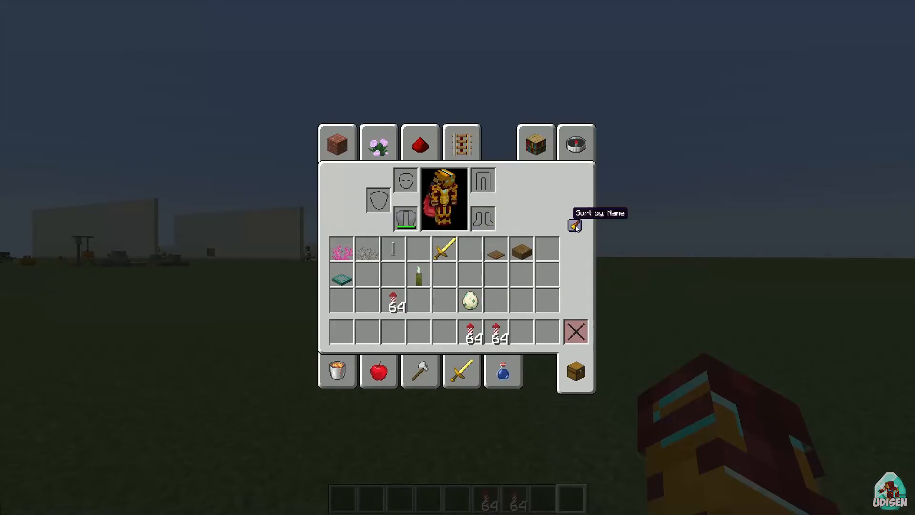
pyautogui.moveTo(536, 266)
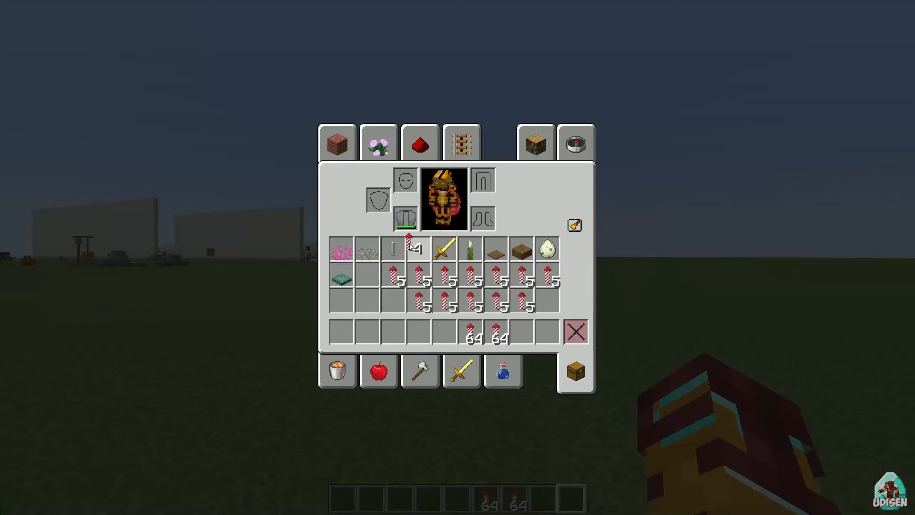
pyautogui.moveTo(416, 250)
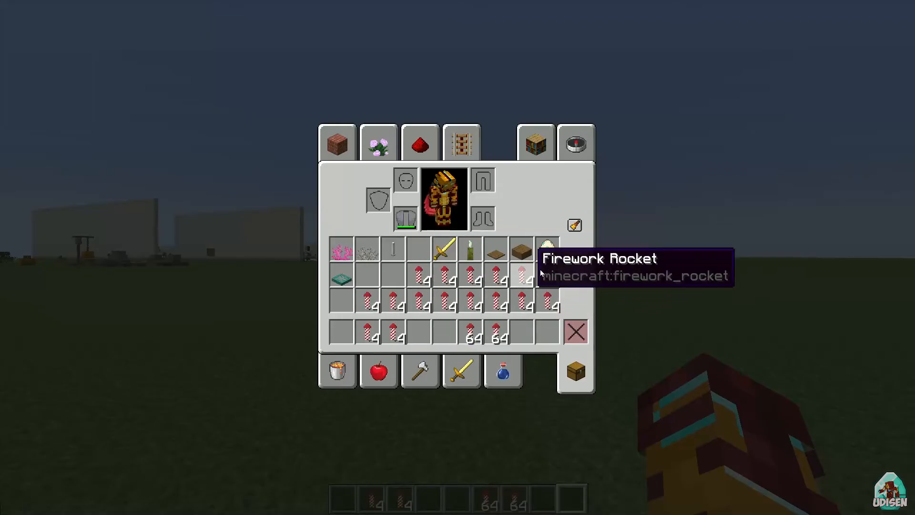
pyautogui.click(573, 224)
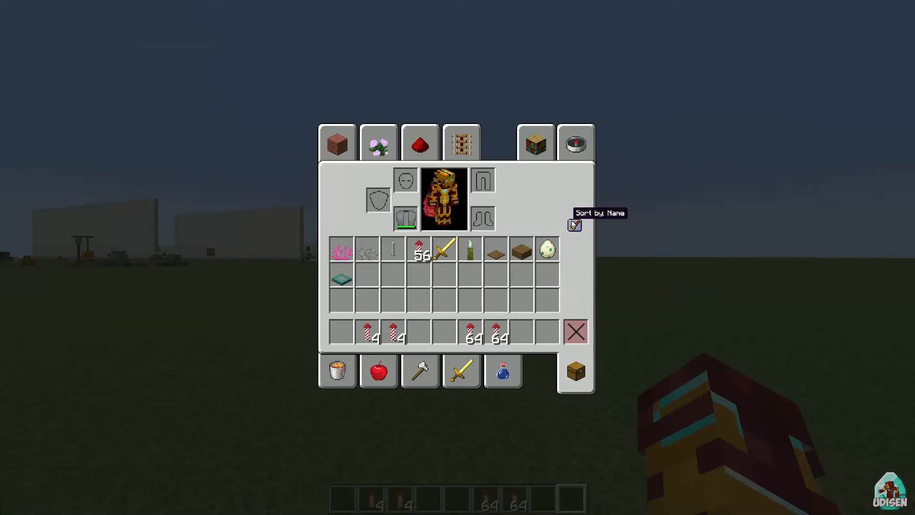
pyautogui.click(576, 142)
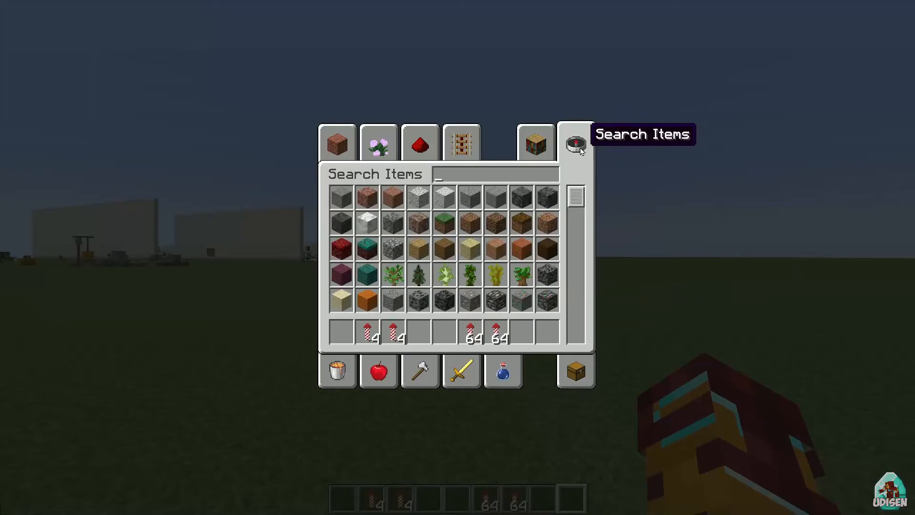
# Search 'ENDER', place an ender chest and move the leftover inventory items into it
pyautogui.write('ENDER')
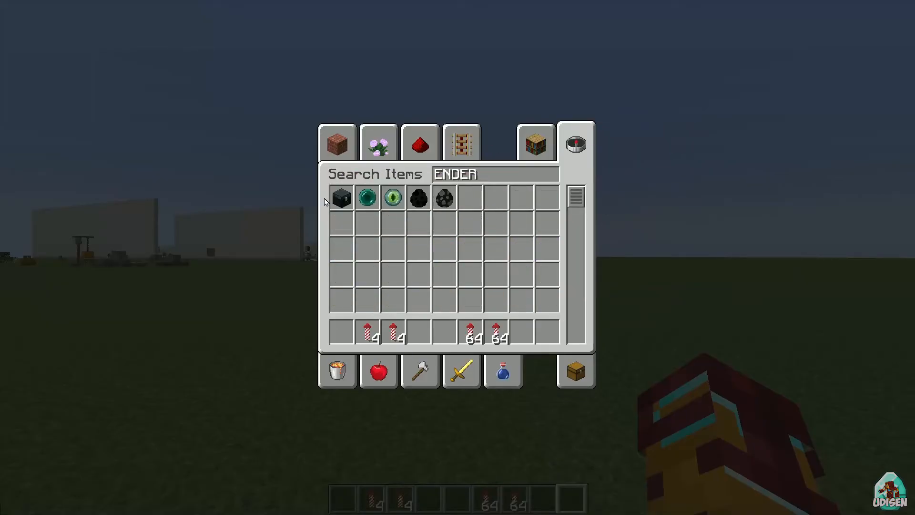
pyautogui.press('Escape')
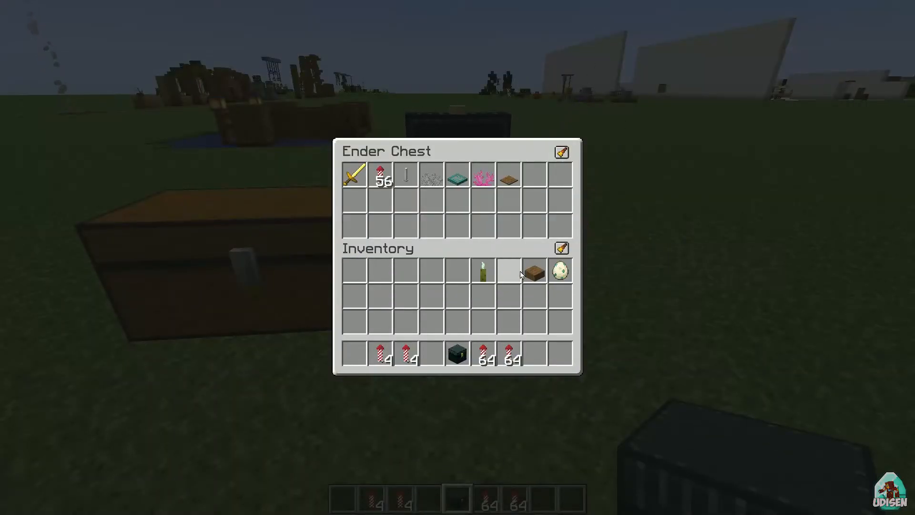
pyautogui.click(561, 153)
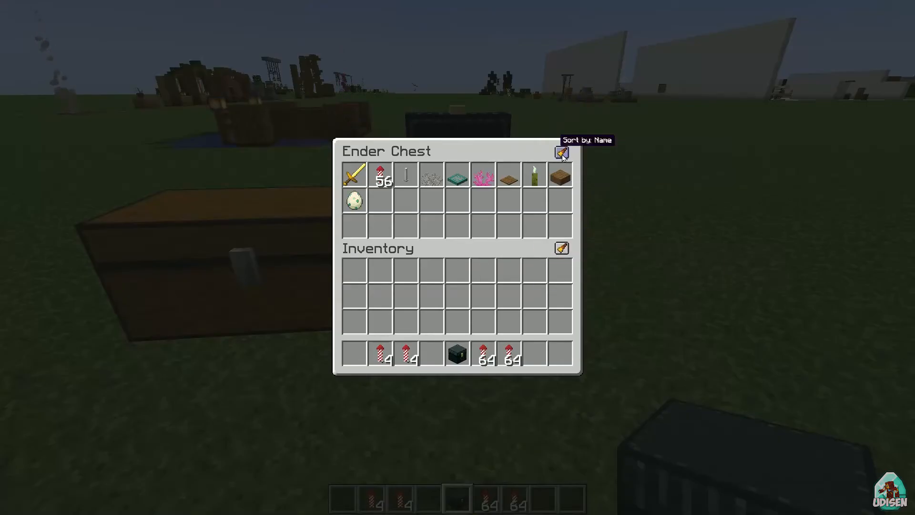
pyautogui.press('Escape')
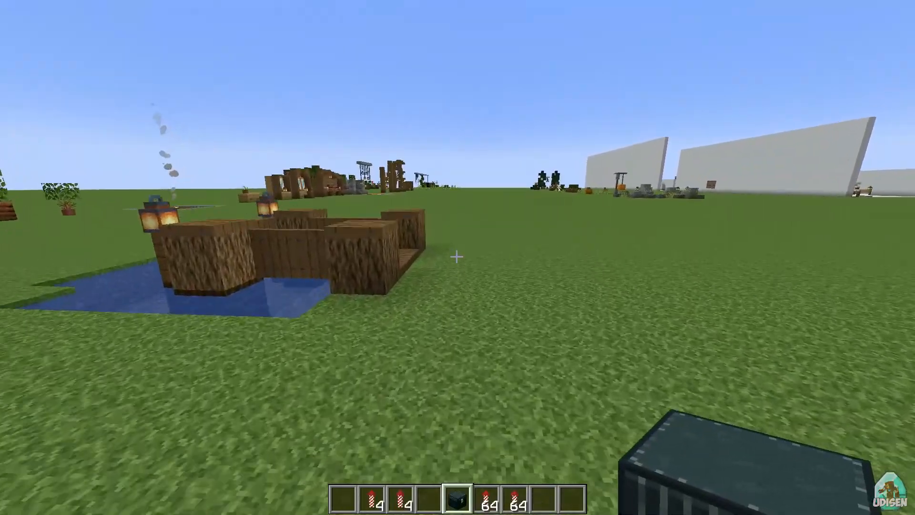
pyautogui.moveTo(457, 257)
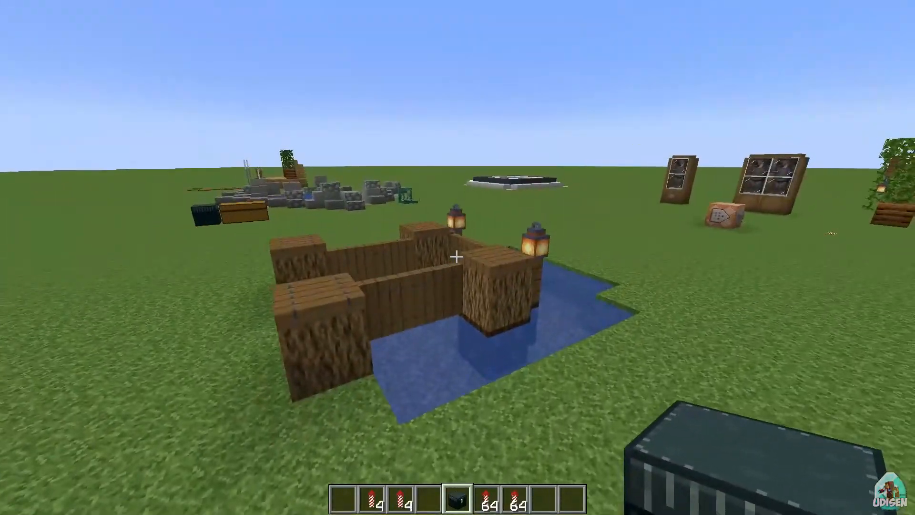
pyautogui.moveTo(457, 258)
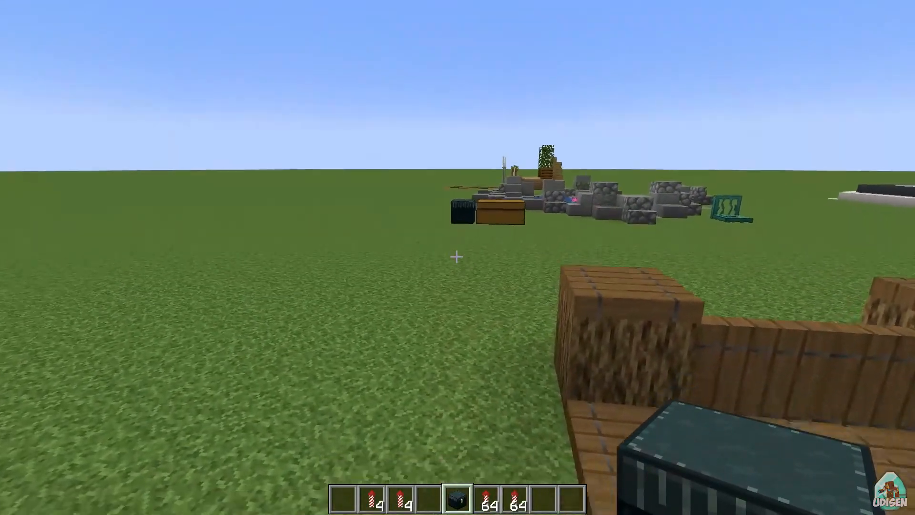
# Save and quit to the title screen, then rejoin the singleplayer world
pyautogui.press('Escape')
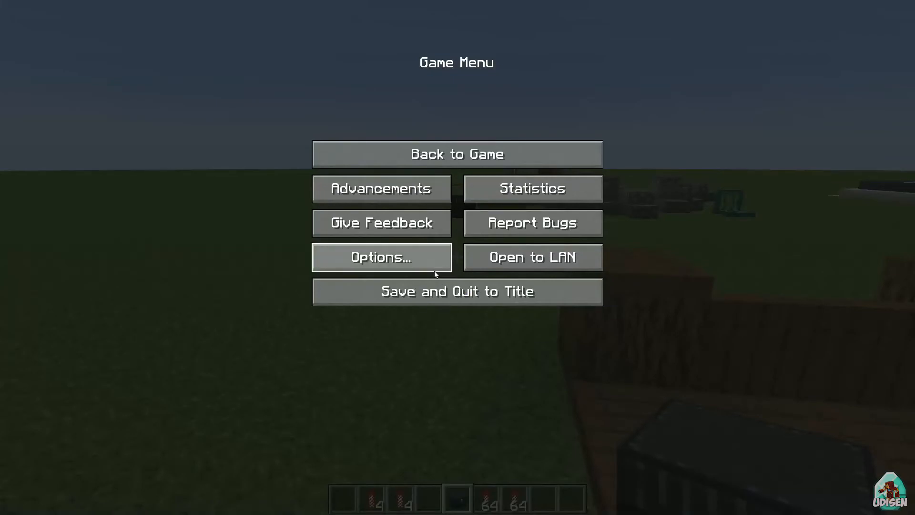
pyautogui.click(457, 291)
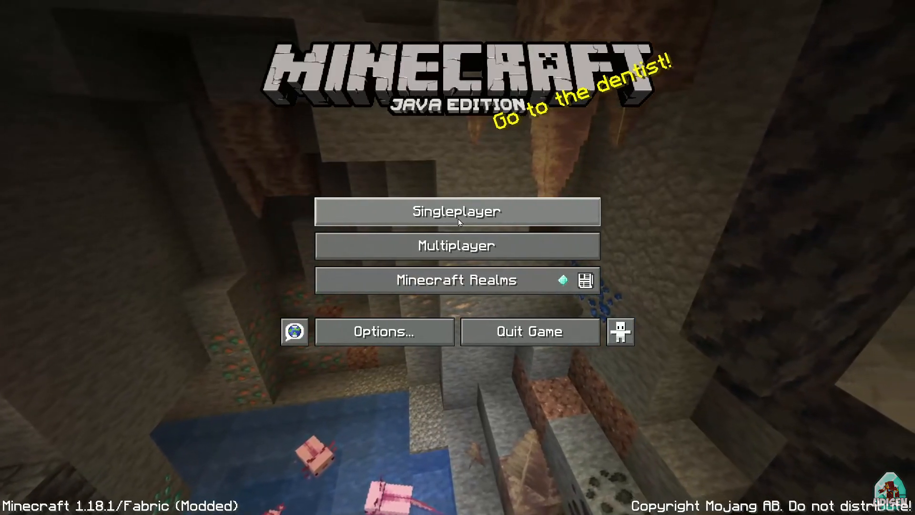
pyautogui.click(457, 212)
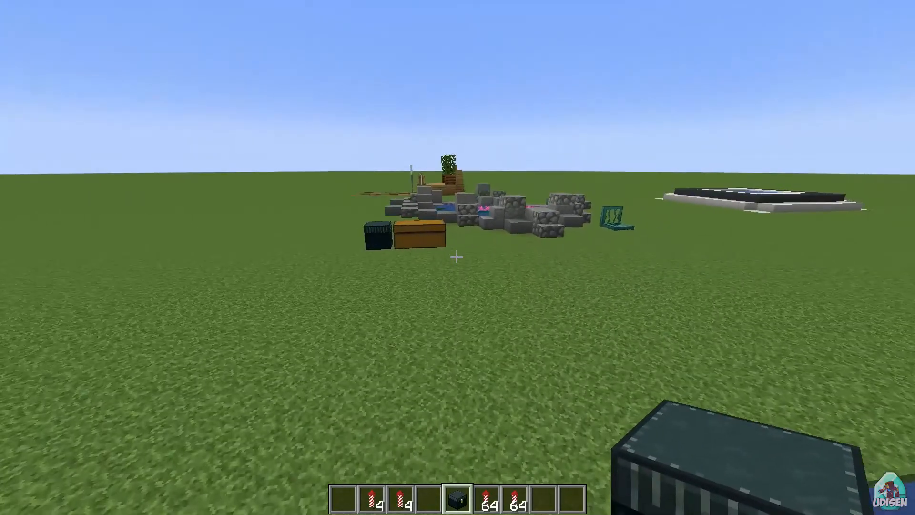
pyautogui.moveTo(458, 257)
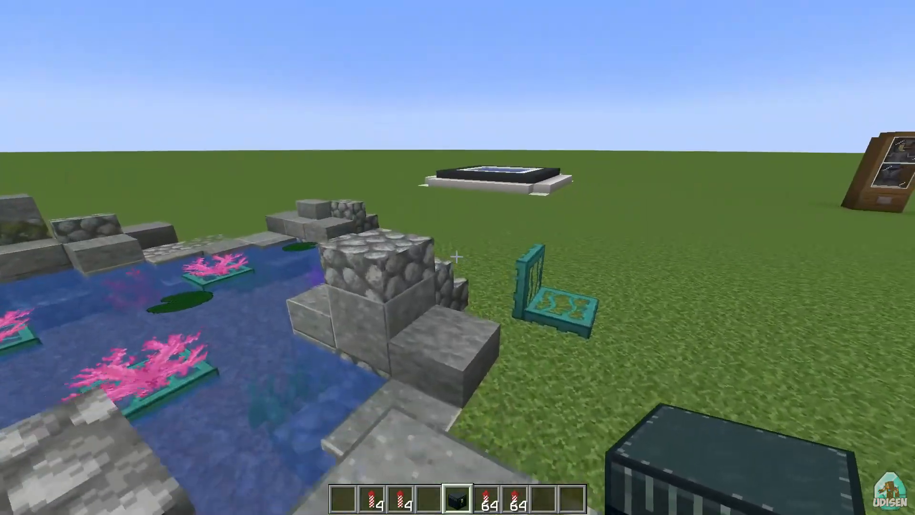
pyautogui.moveTo(458, 257)
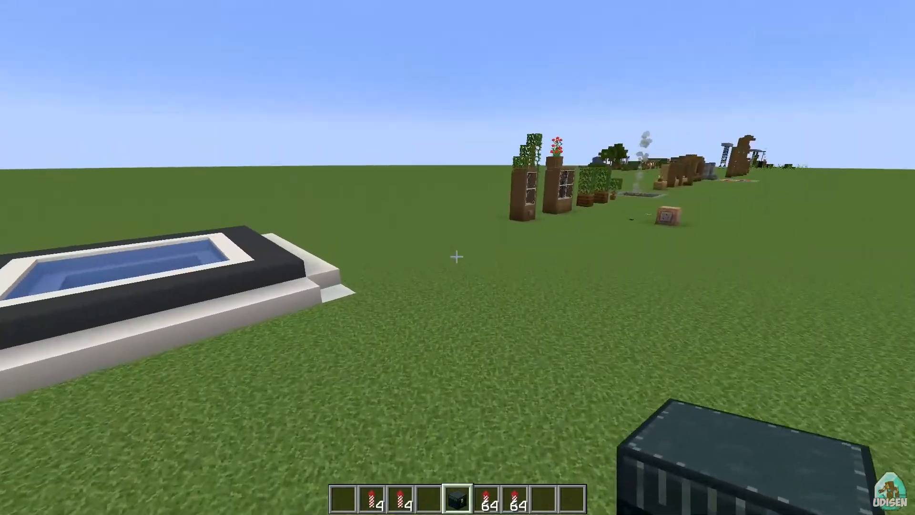
pyautogui.moveTo(457, 256)
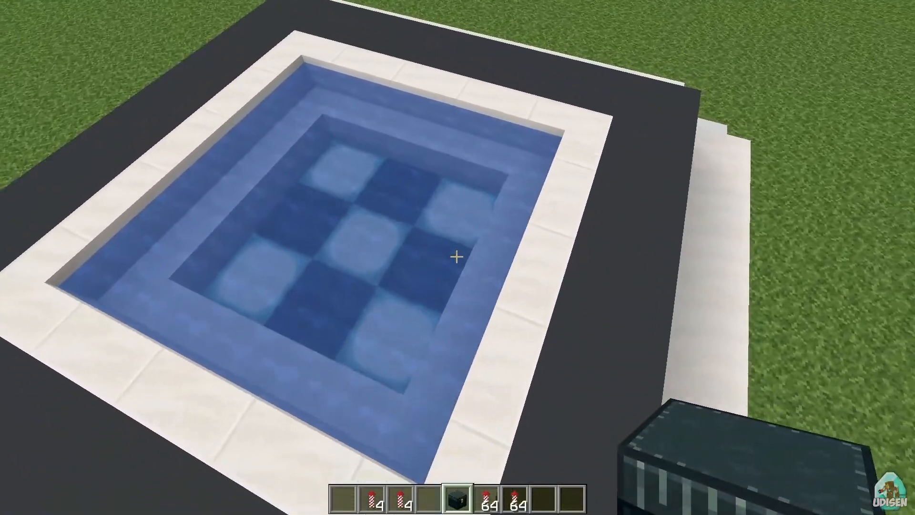
pyautogui.moveTo(457, 258)
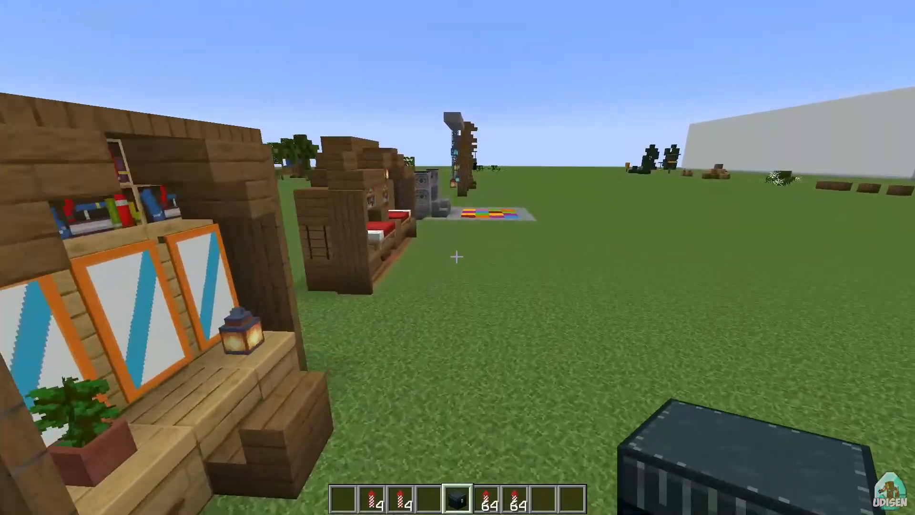
pyautogui.moveTo(457, 257)
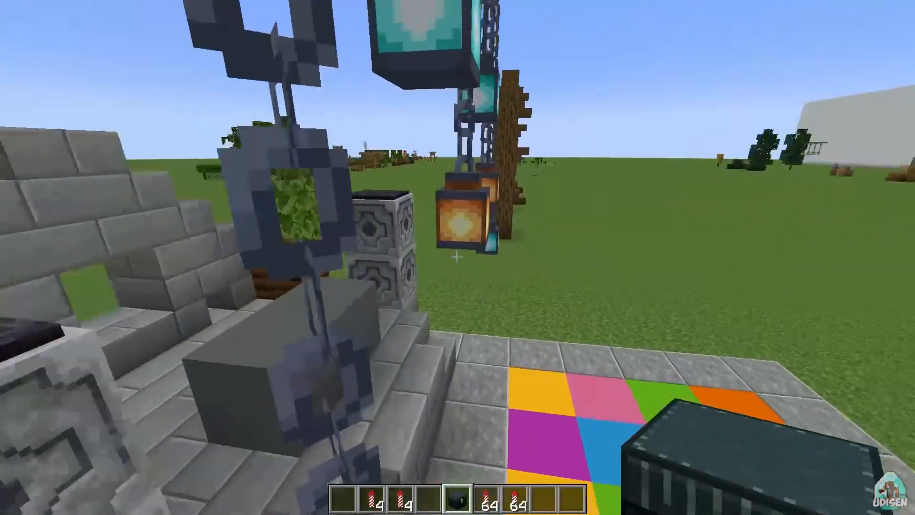